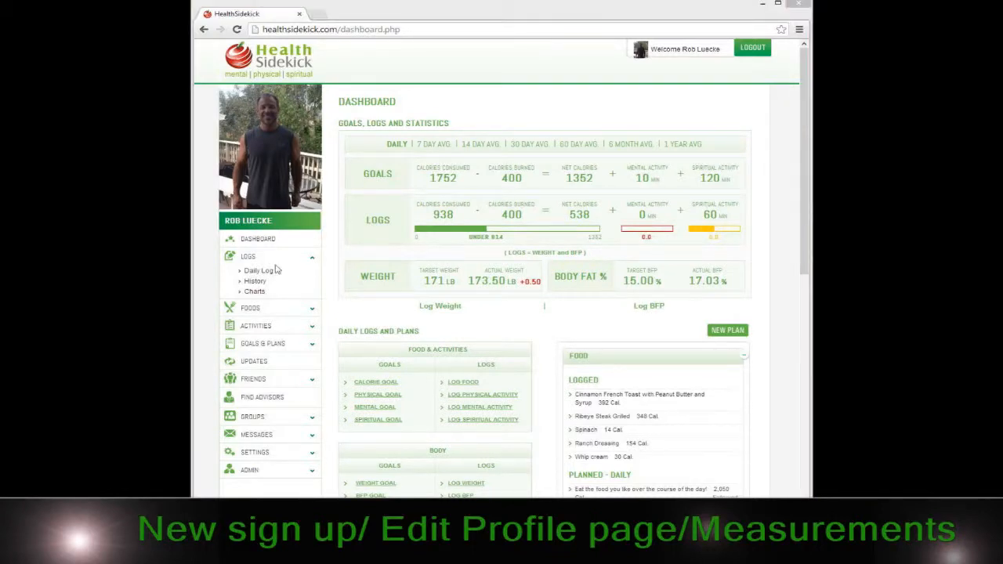
mouse_move(493, 105)
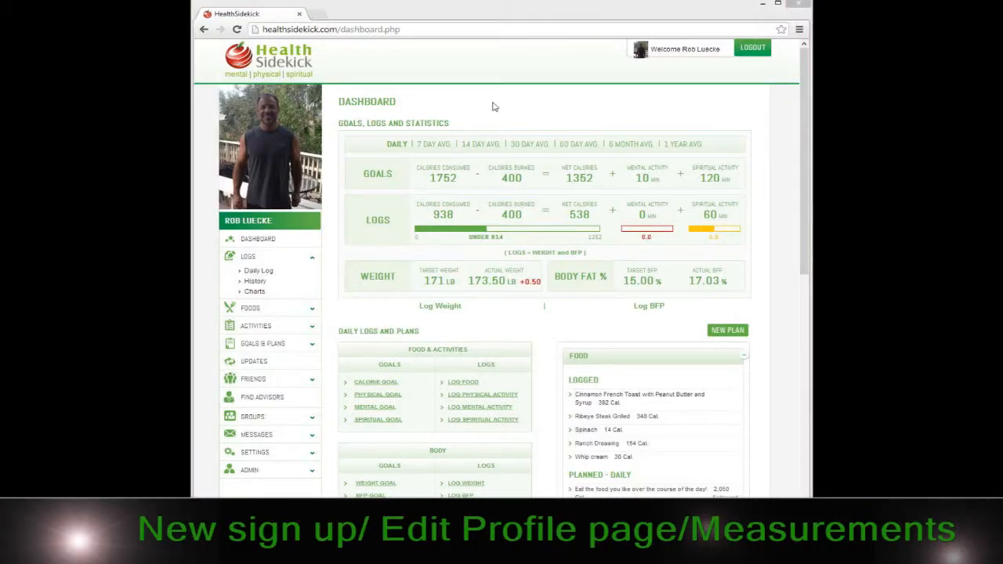
mouse_move(474, 398)
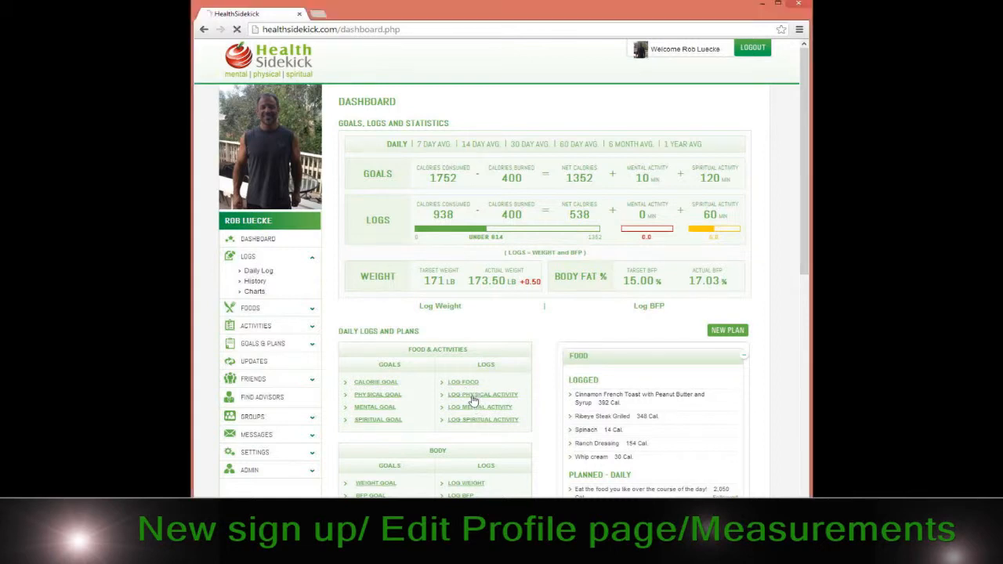
Step: Open the Daily Log page for Sunday, 12 January 2014 from the Logs sidebar menu
left_click(259, 270)
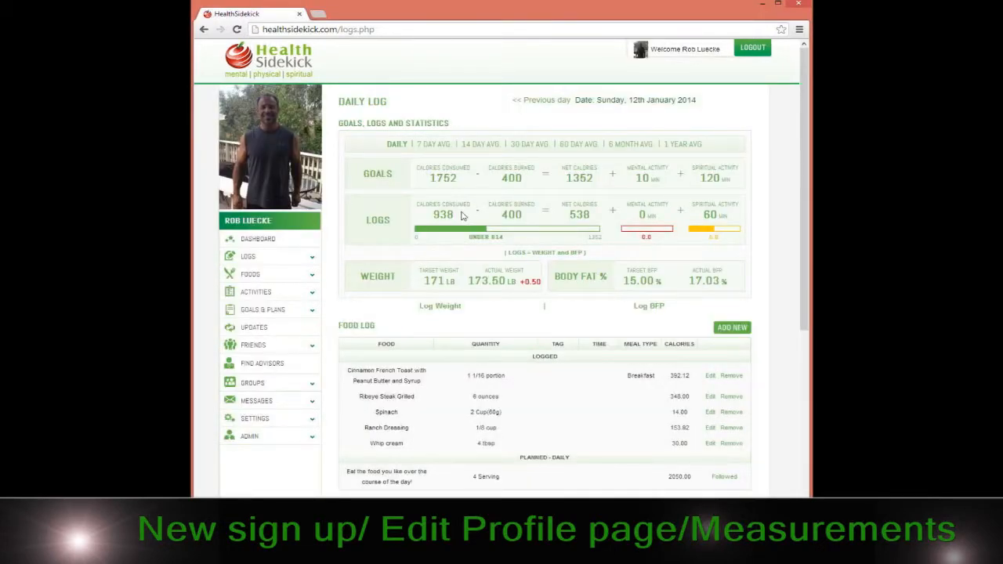
left_click(248, 257)
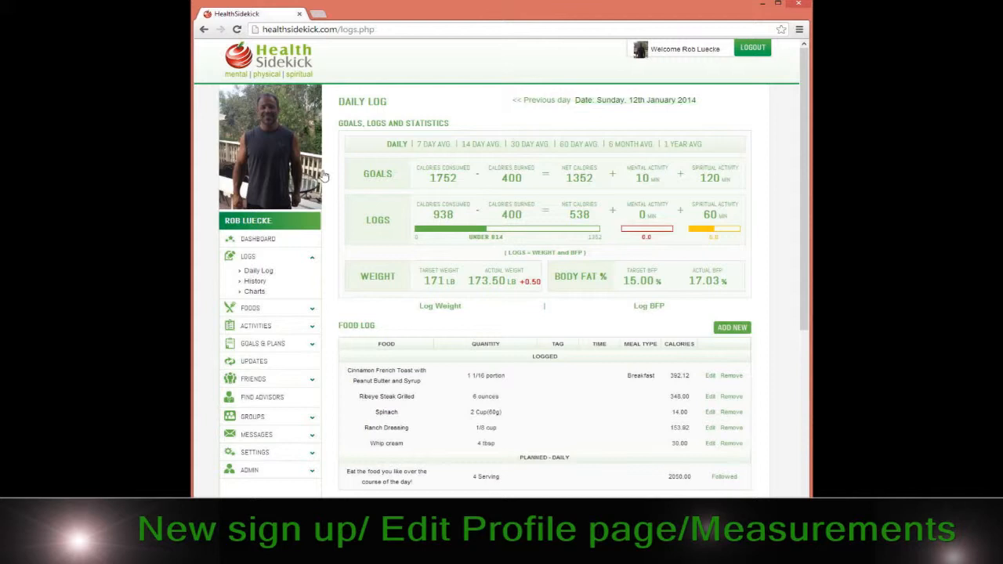
mouse_move(398, 149)
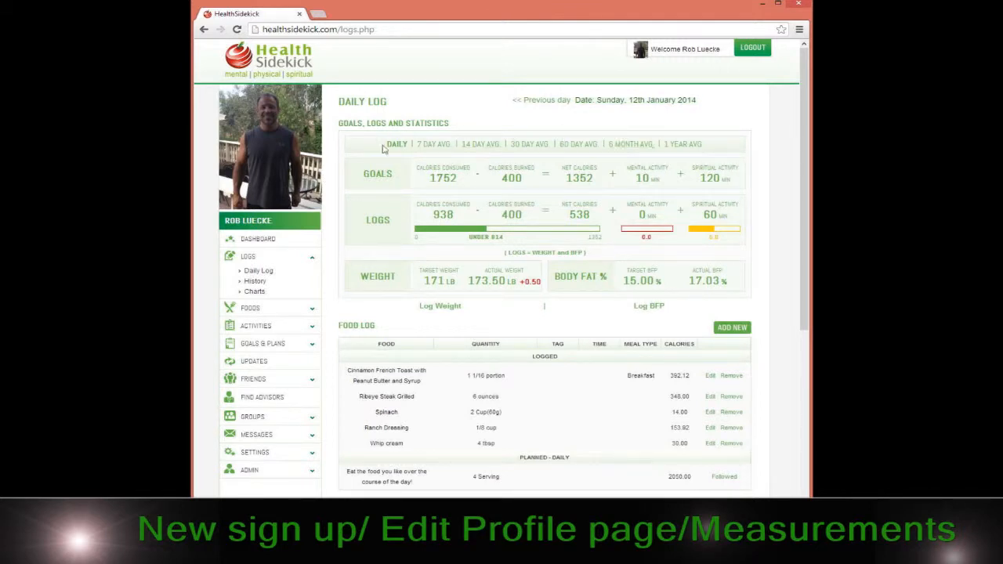
mouse_move(543, 268)
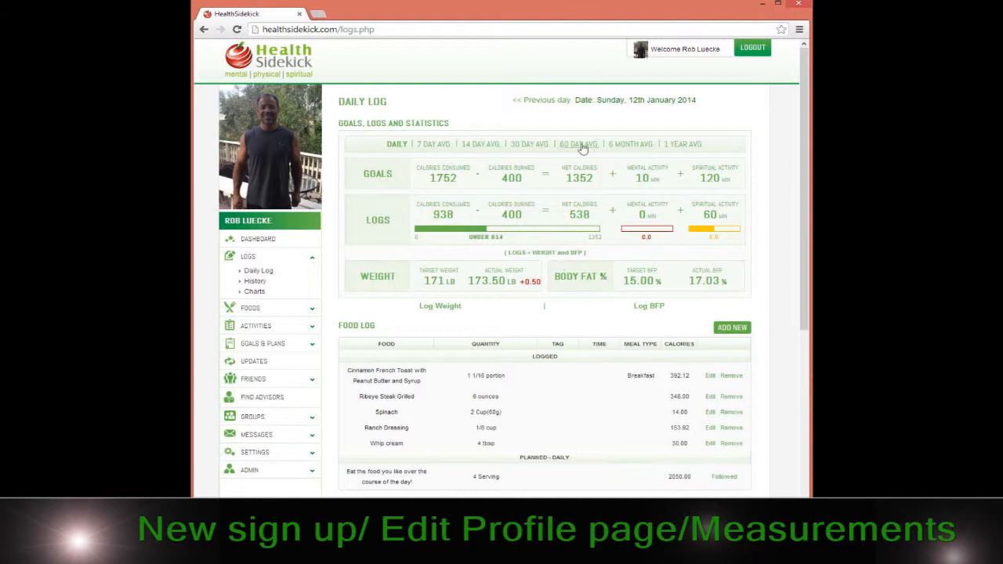
mouse_move(513, 303)
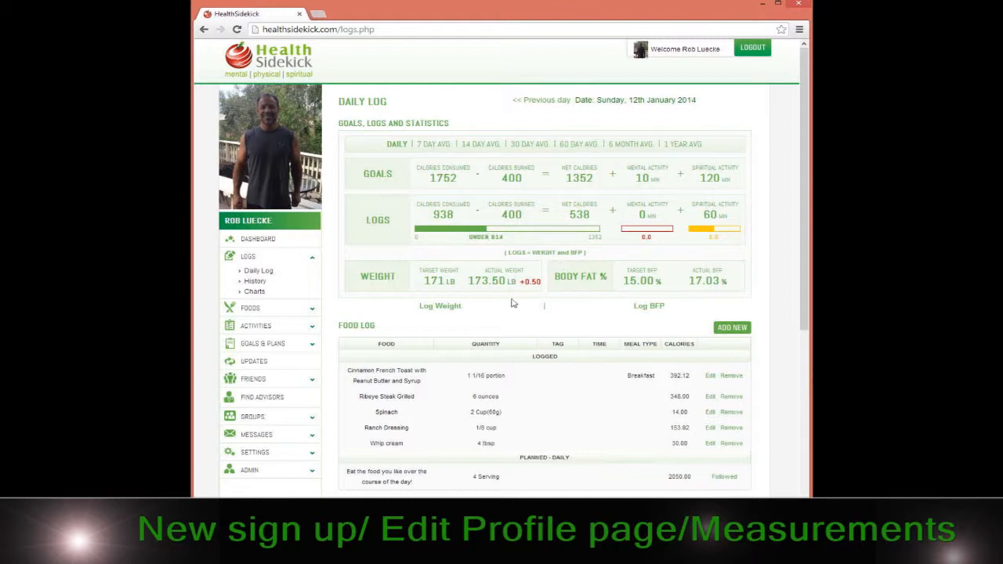
Step: Start a Ribeye steak grilled food entry with quantity 6, then remove it
scroll("down", 3)
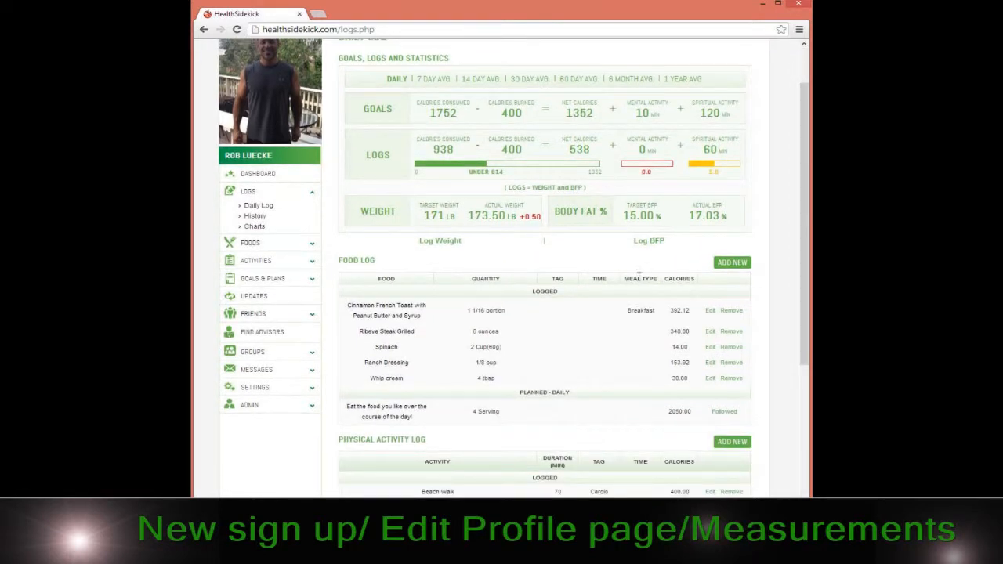
scroll("down", 3)
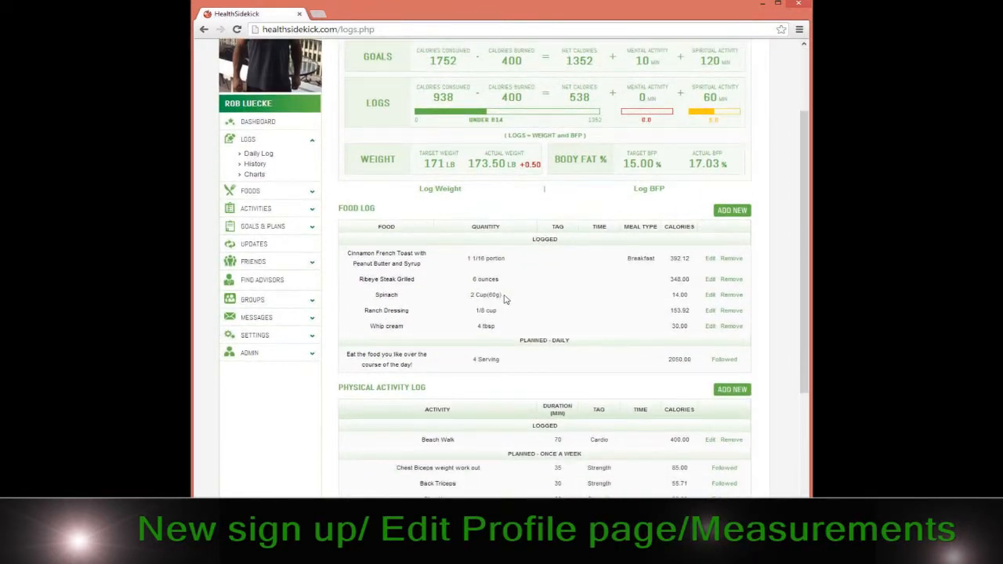
left_click(731, 210)
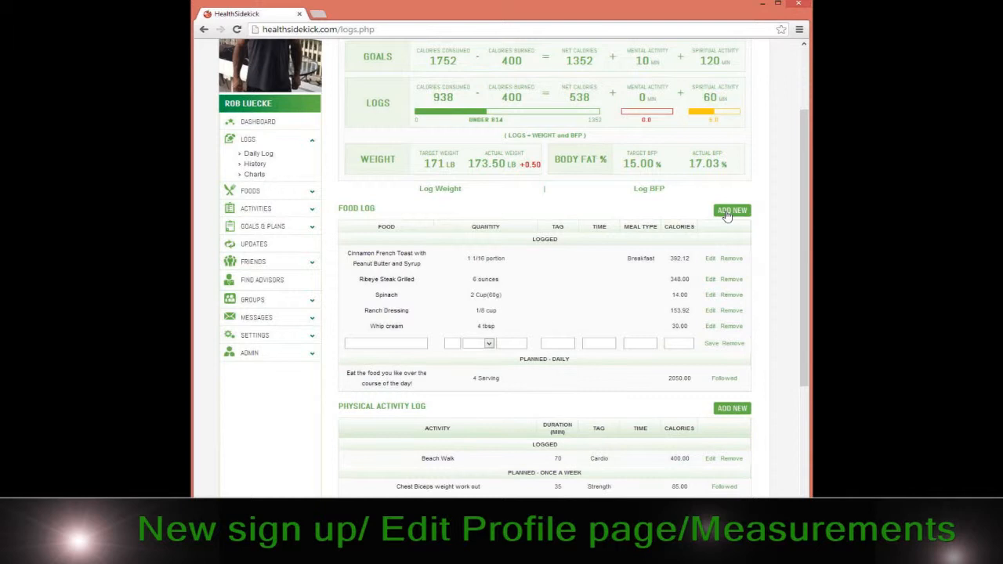
mouse_move(464, 351)
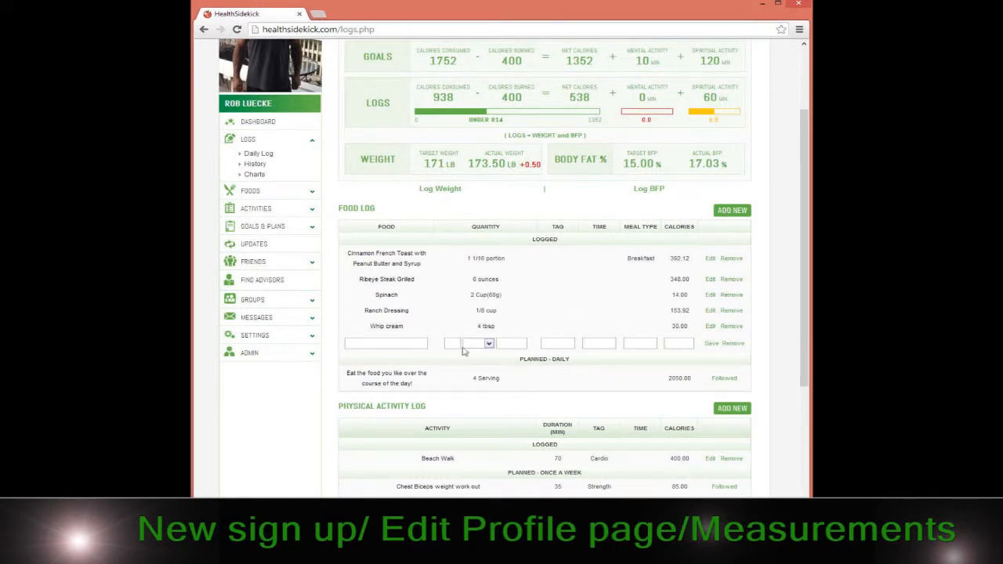
left_click(385, 343)
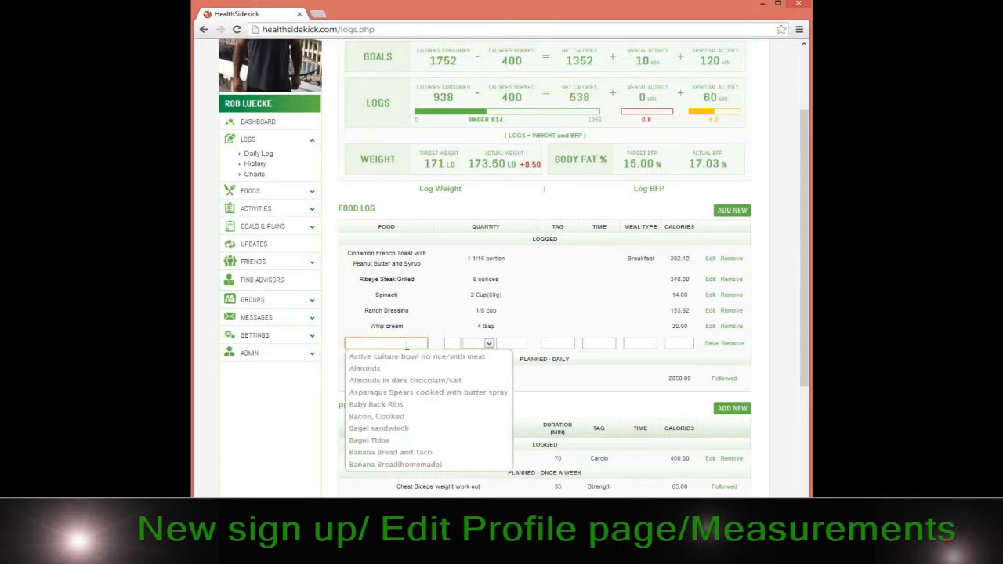
mouse_move(395, 464)
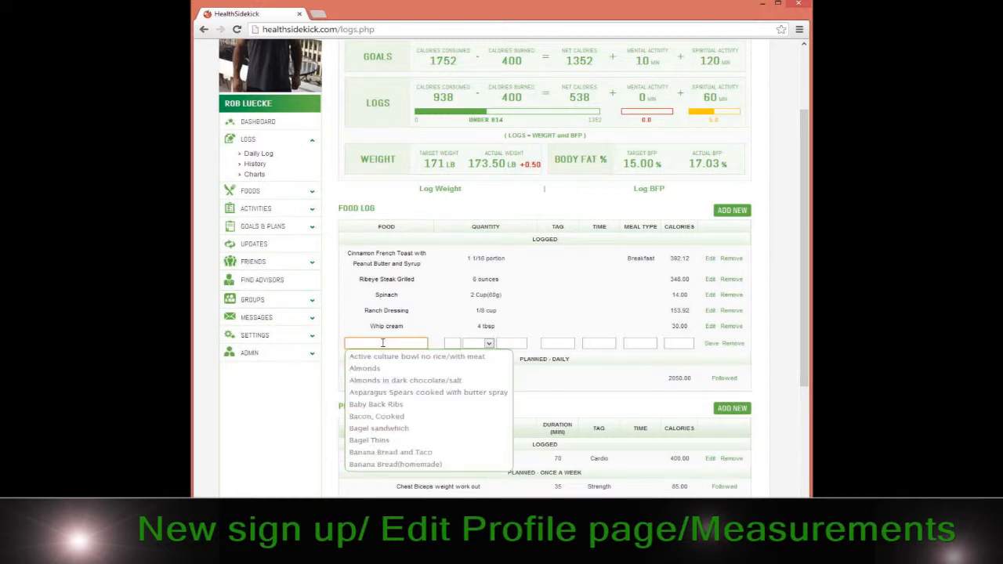
type("ribe")
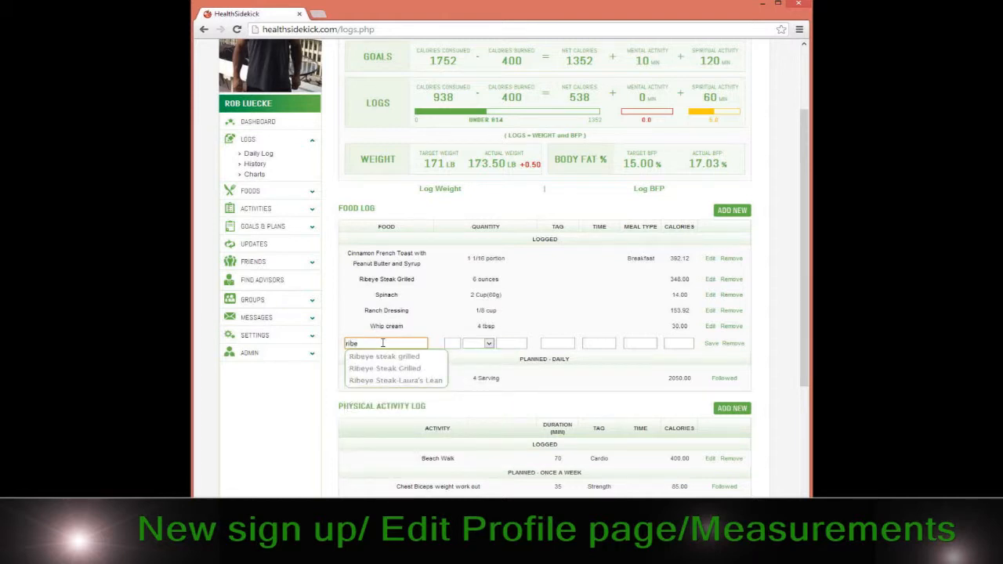
left_click(384, 356)
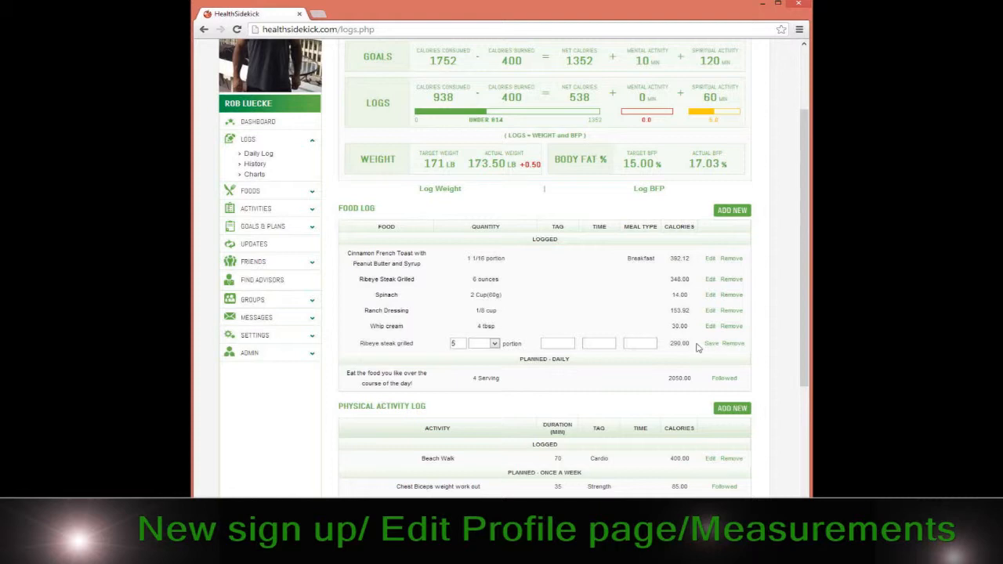
left_click(458, 344)
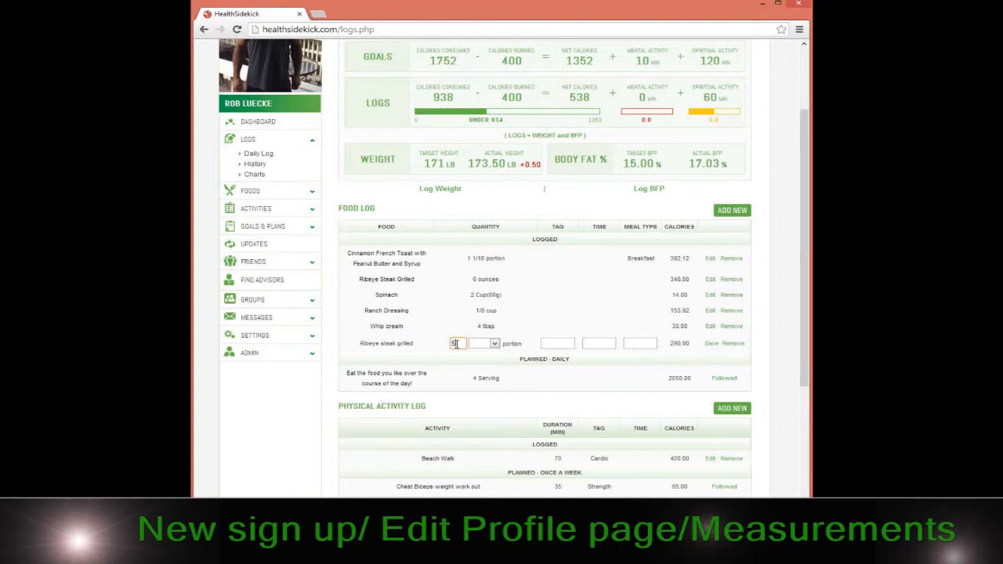
type("6")
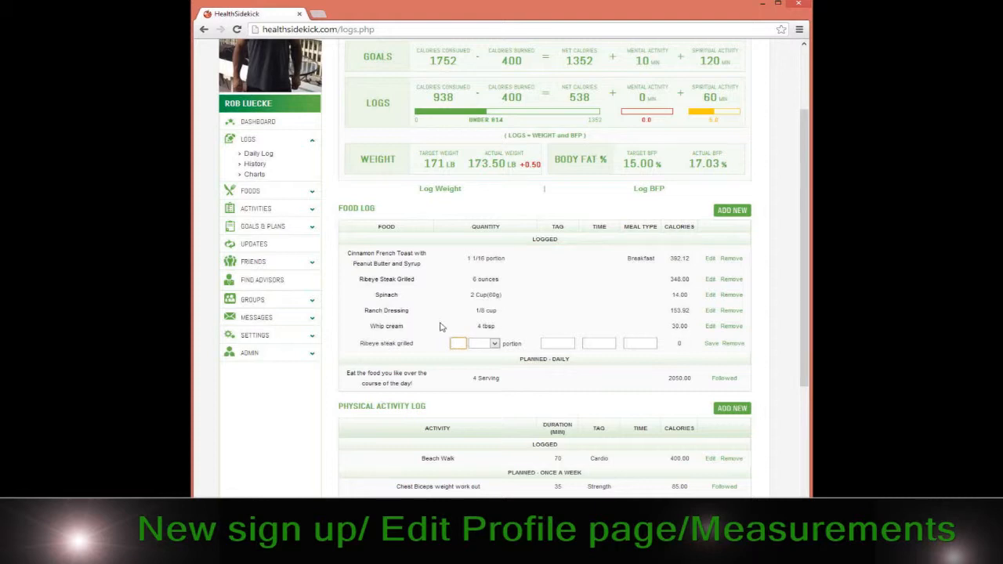
left_click(733, 344)
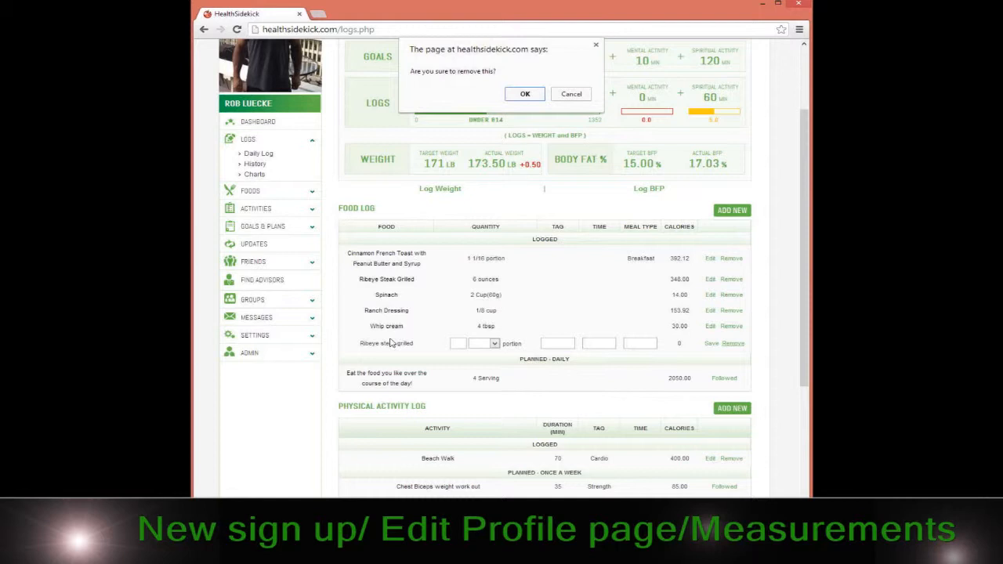
left_click(524, 93)
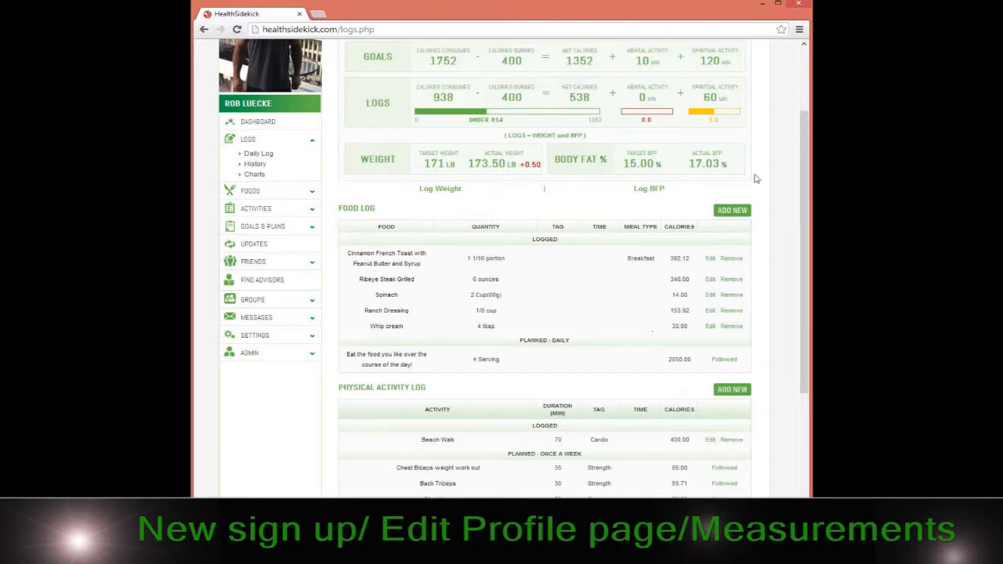
Step: Save an Egg entry with quantity 2, then remove it and confirm
left_click(731, 211)
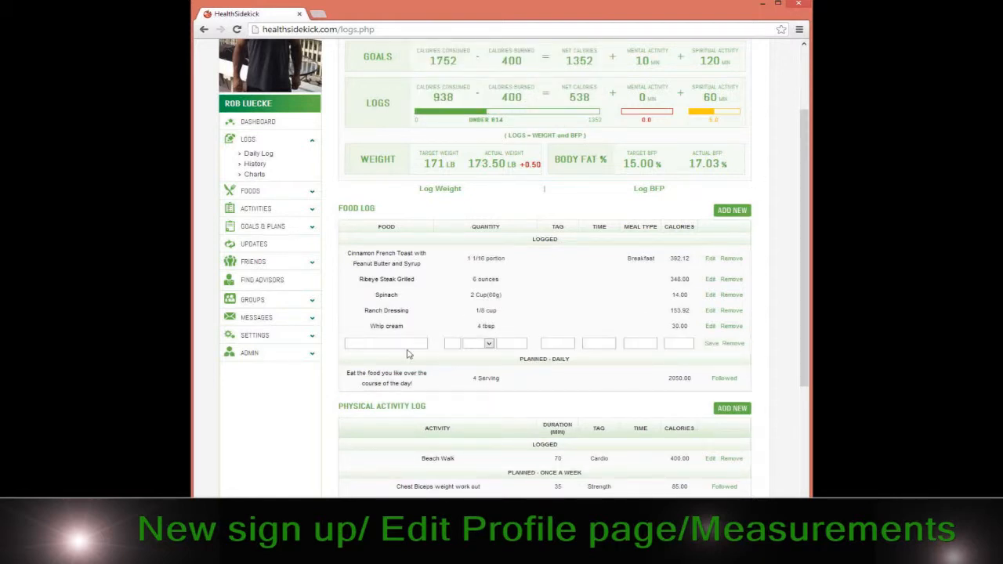
type("egg")
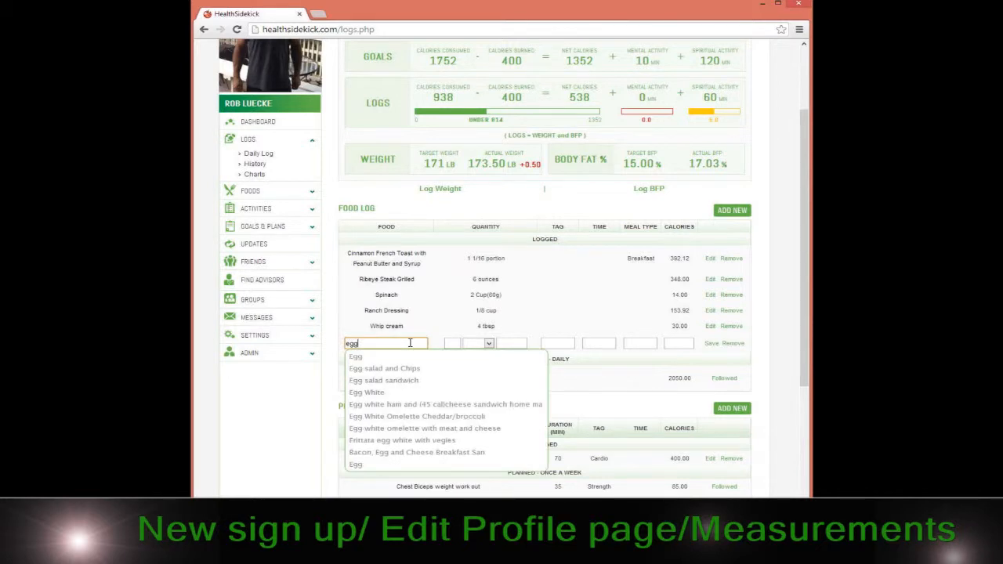
left_click(356, 356)
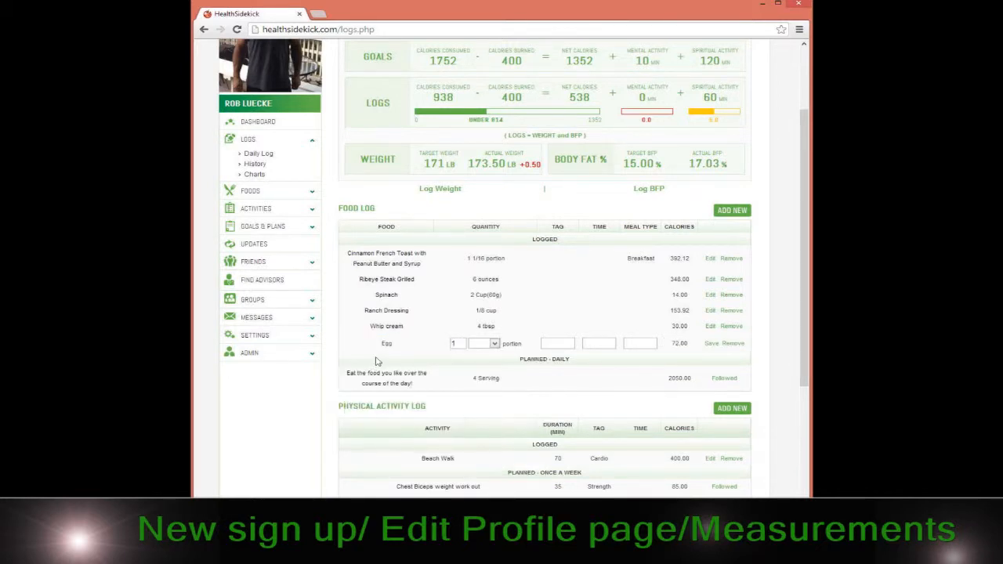
left_click(458, 343)
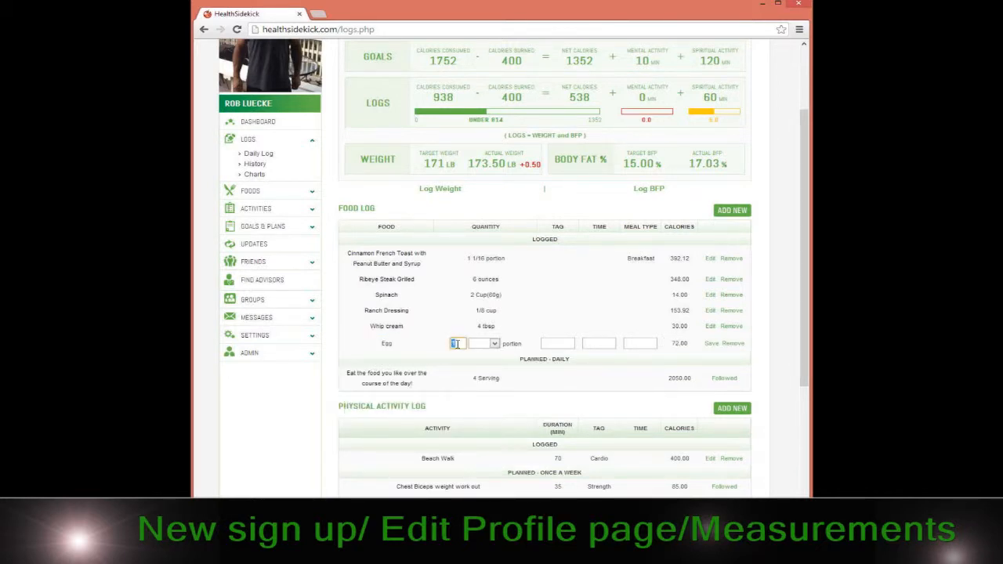
type("2")
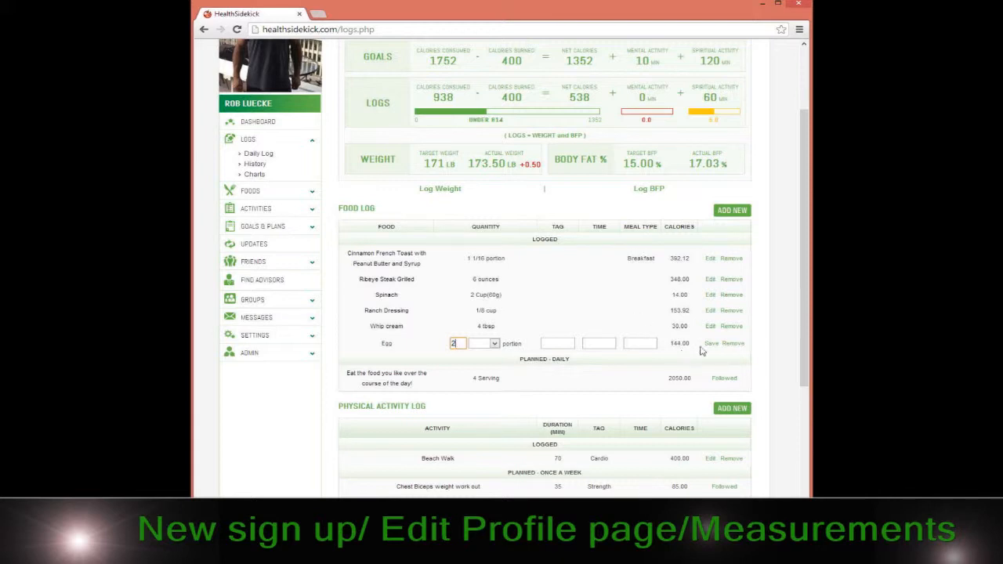
left_click(711, 343)
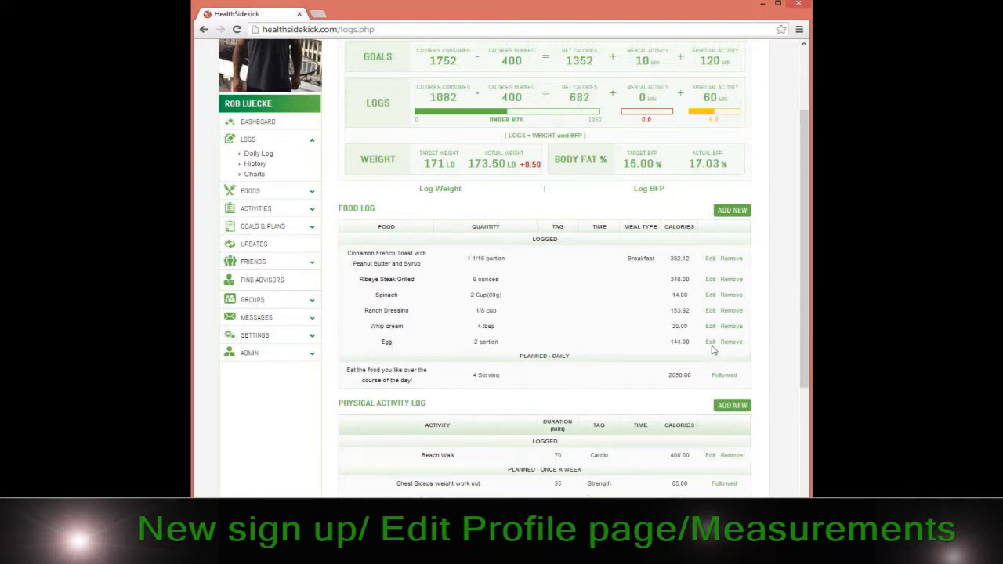
mouse_move(753, 339)
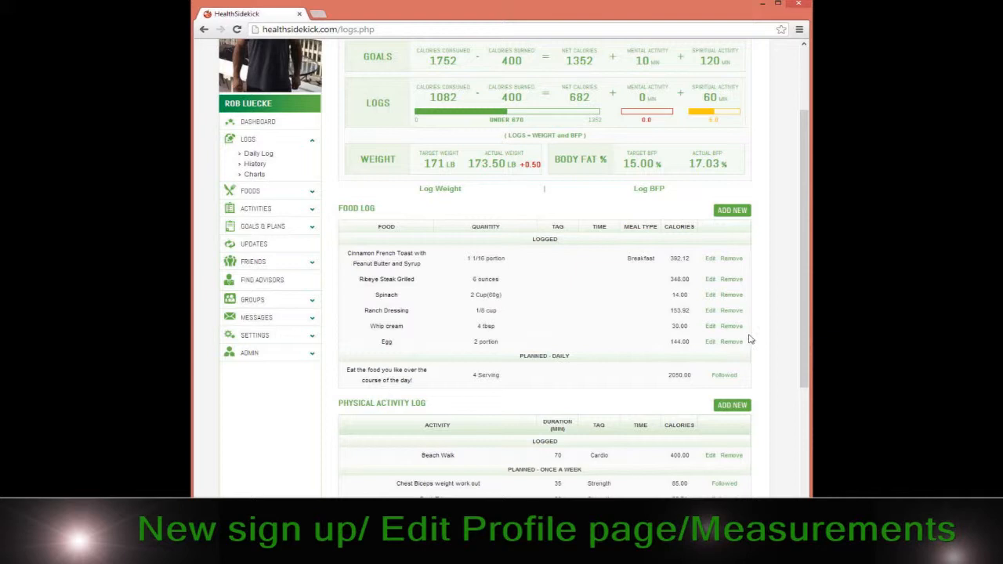
left_click(731, 341)
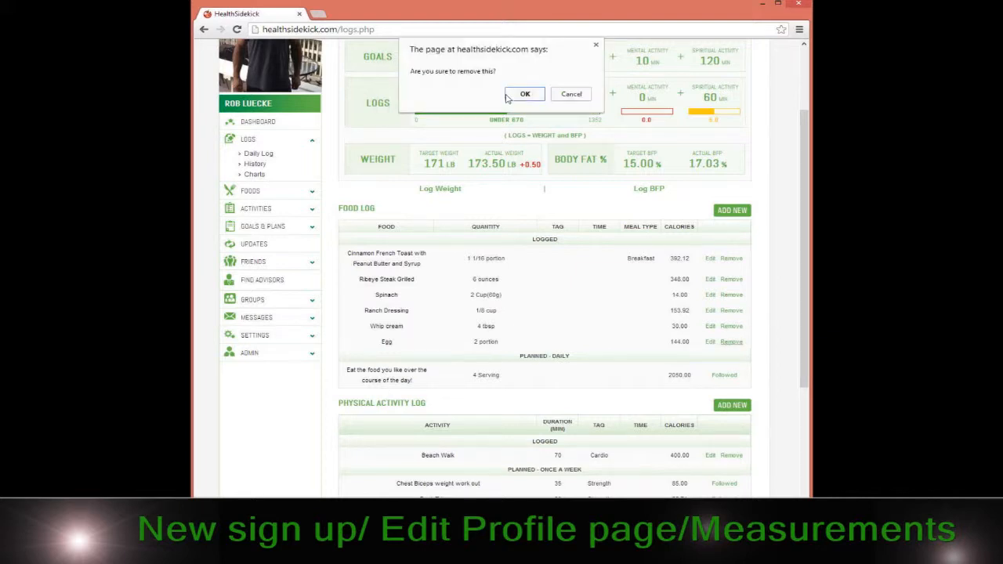
left_click(525, 94)
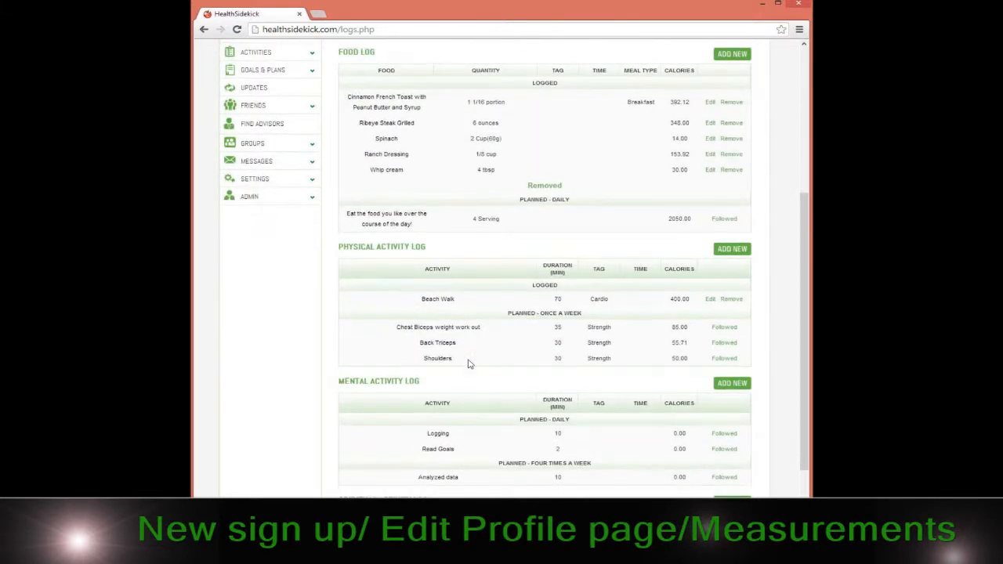
scroll("down", 3)
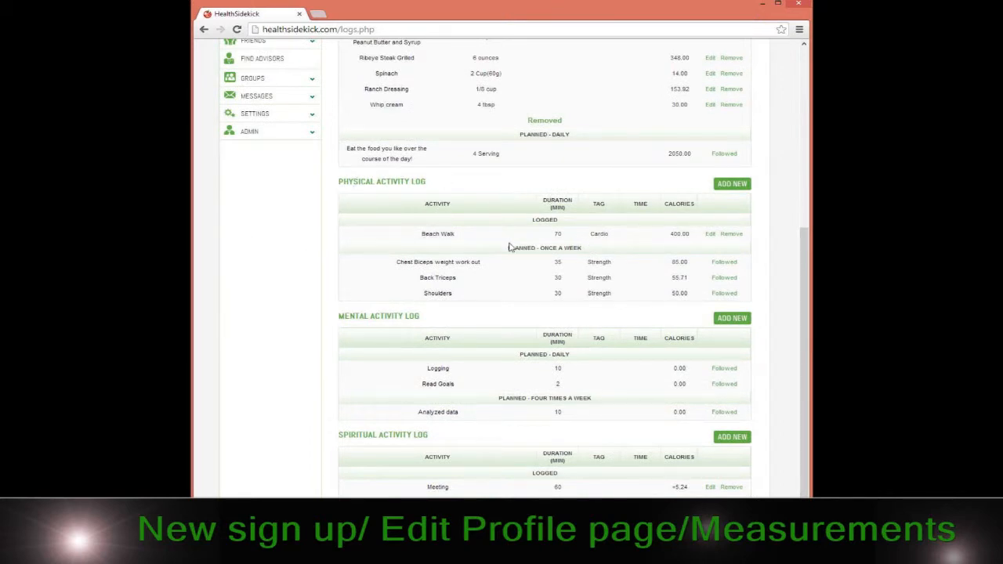
mouse_move(502, 268)
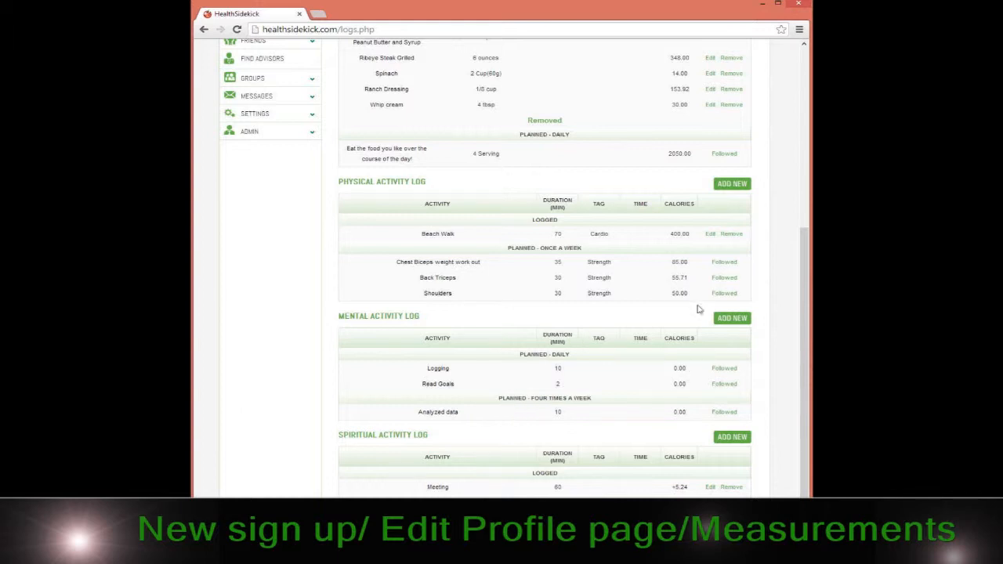
mouse_move(612, 235)
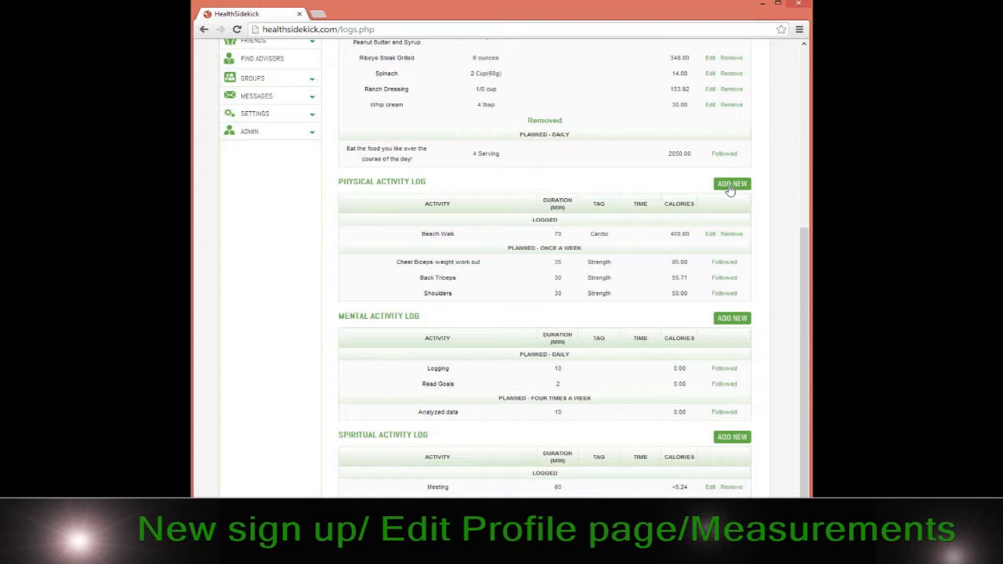
left_click(731, 184)
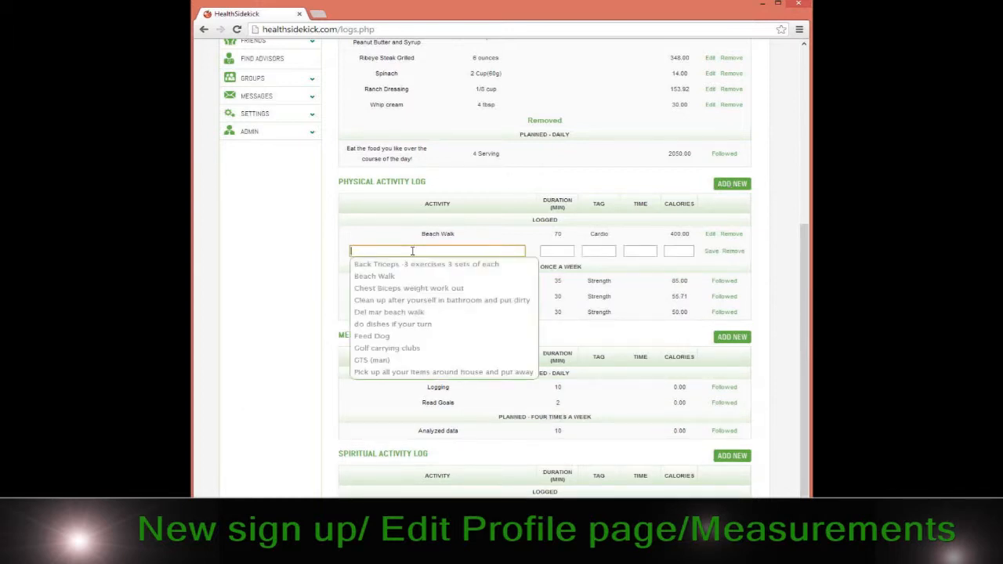
type("walk")
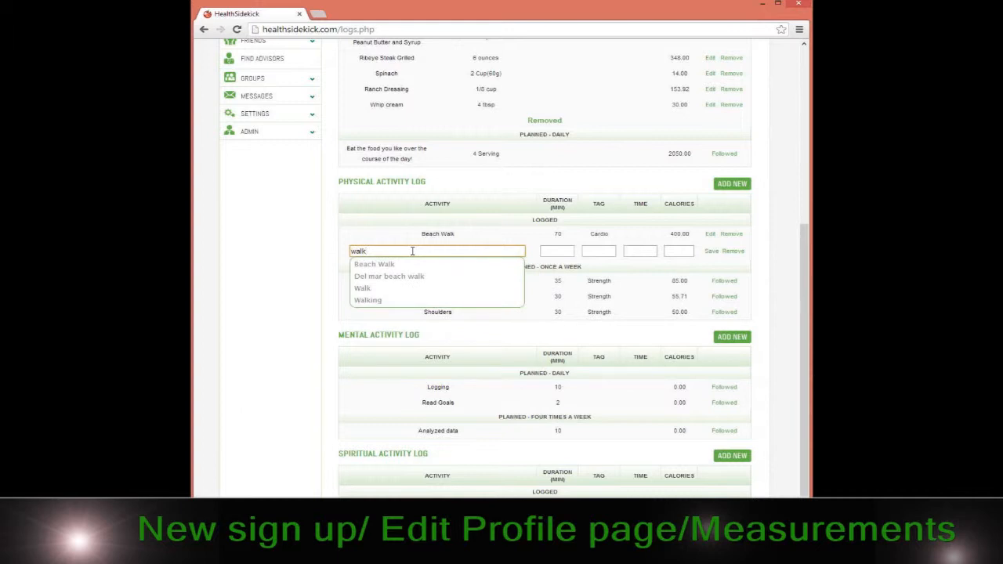
mouse_move(380, 288)
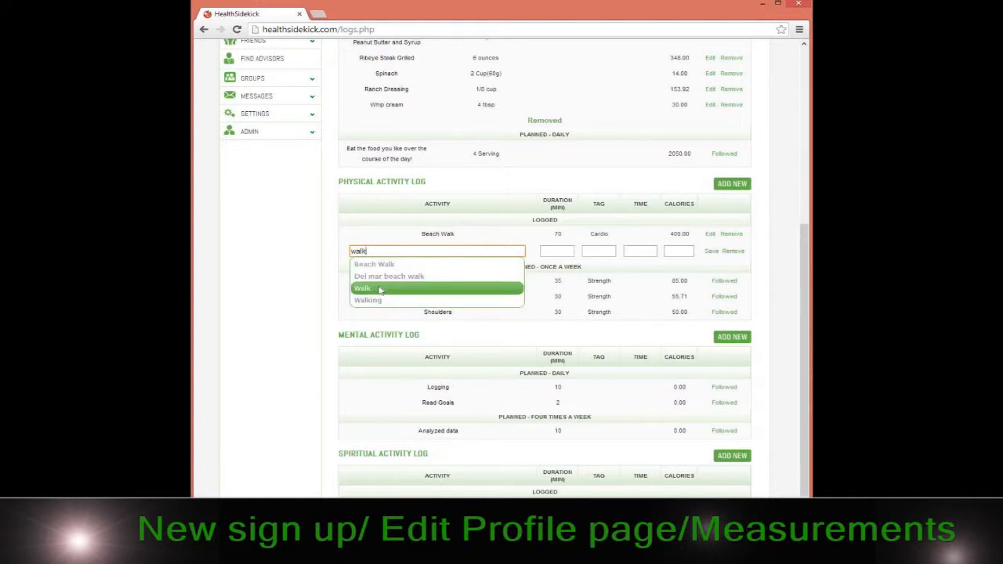
left_click(359, 288)
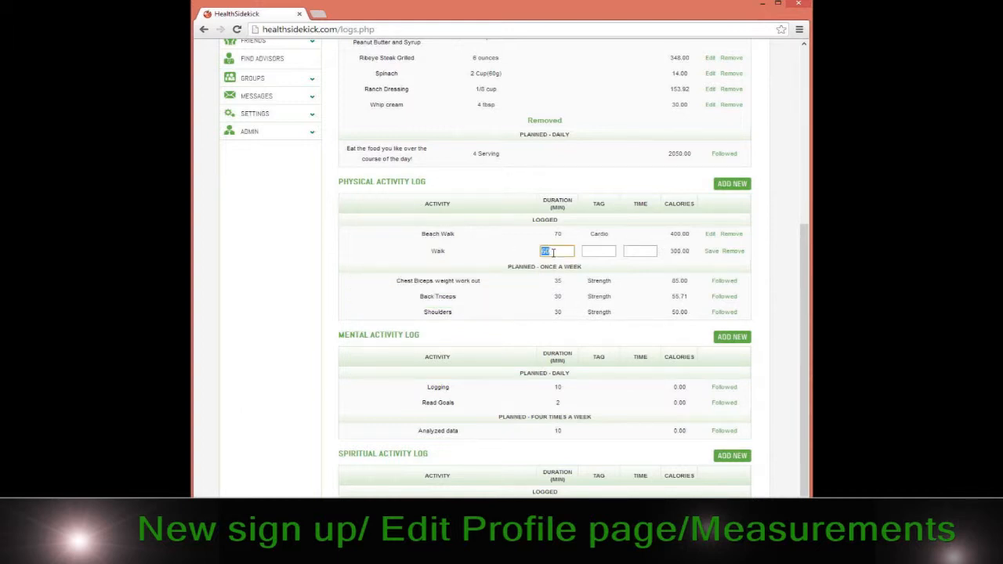
type("25")
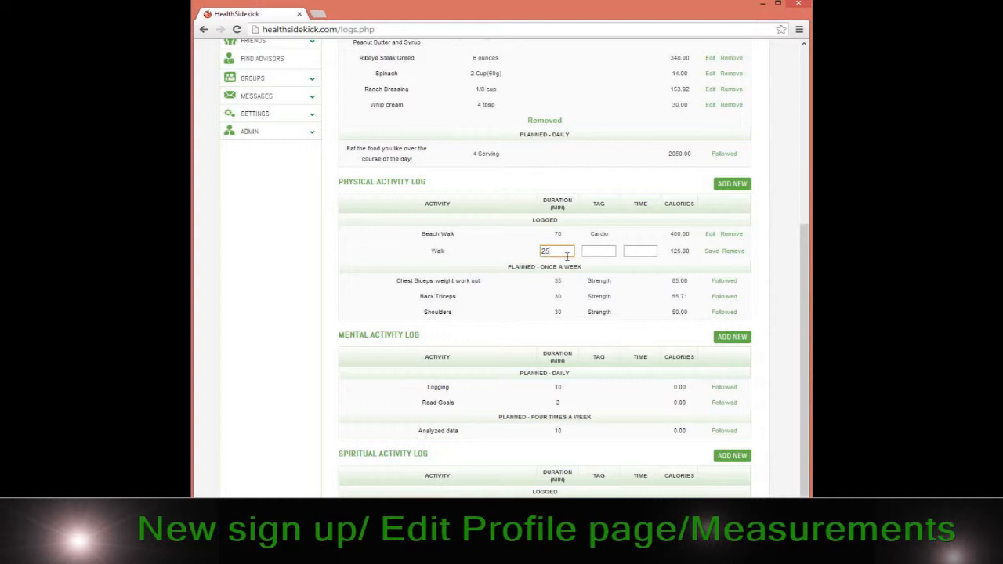
mouse_move(681, 251)
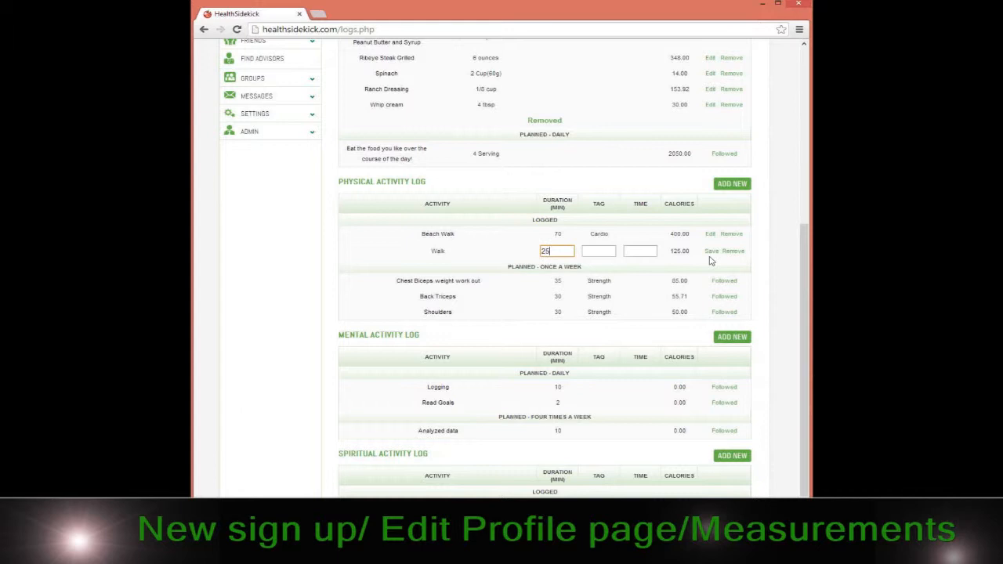
left_click(726, 251)
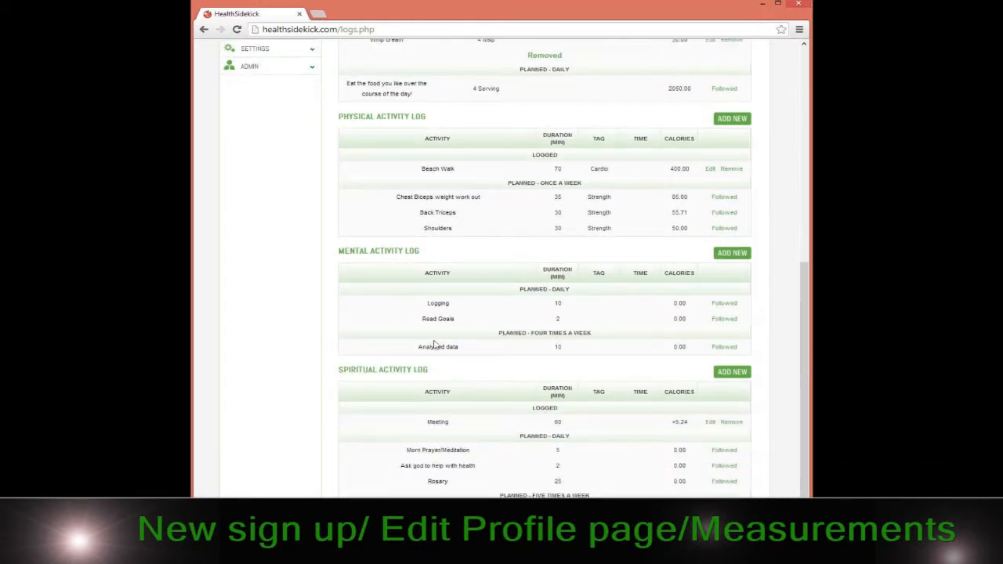
scroll("down", 3)
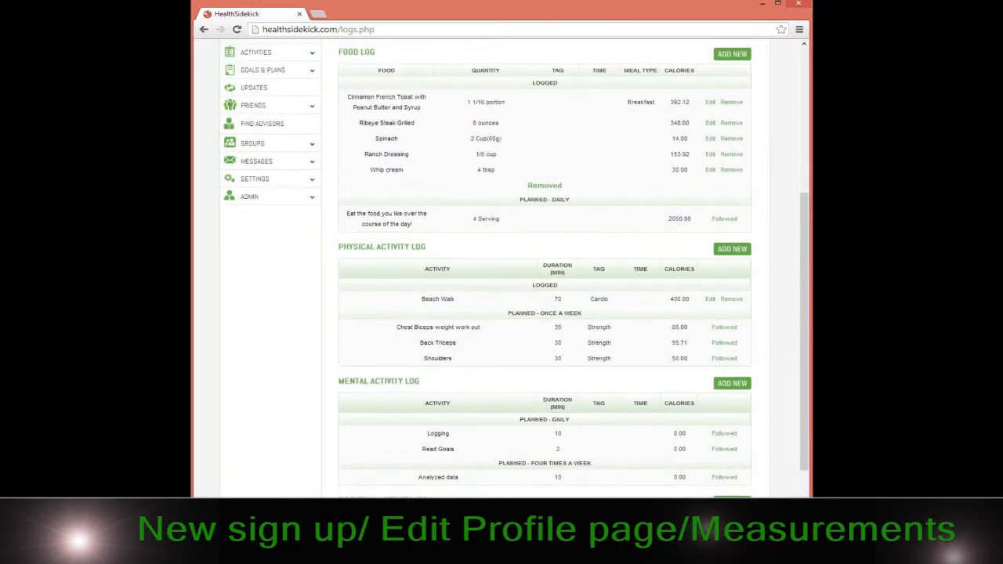
scroll("down", 3)
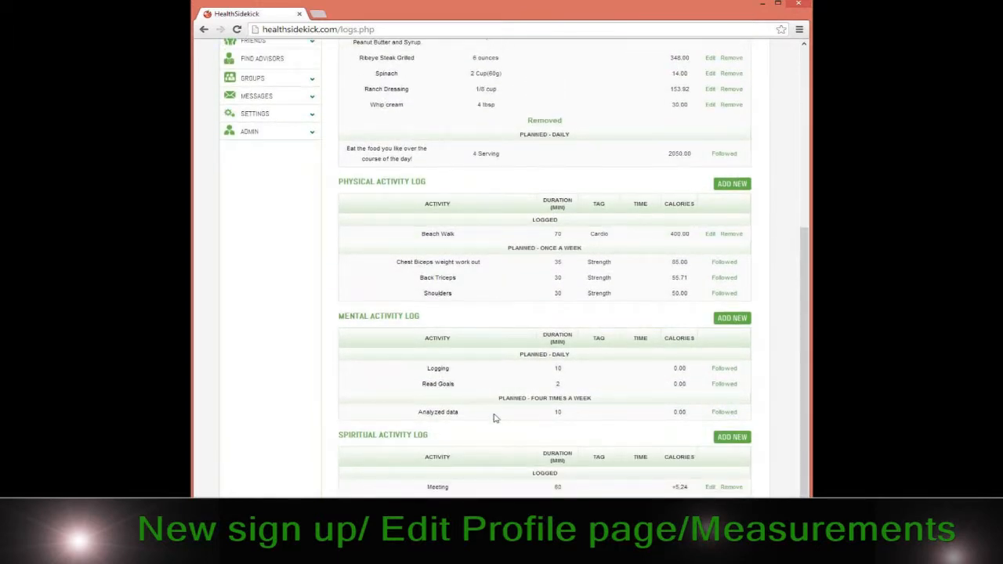
mouse_move(431, 451)
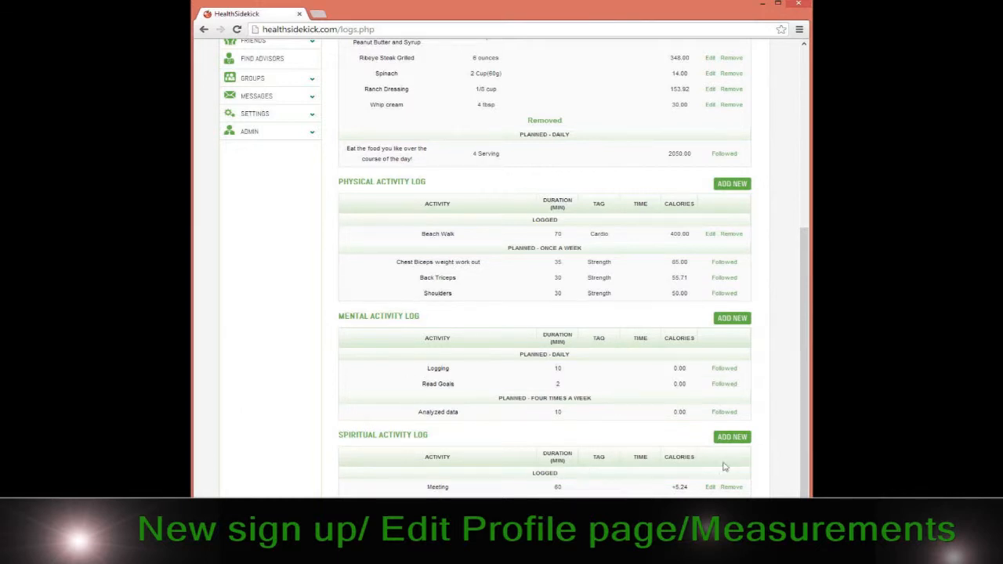
mouse_move(702, 428)
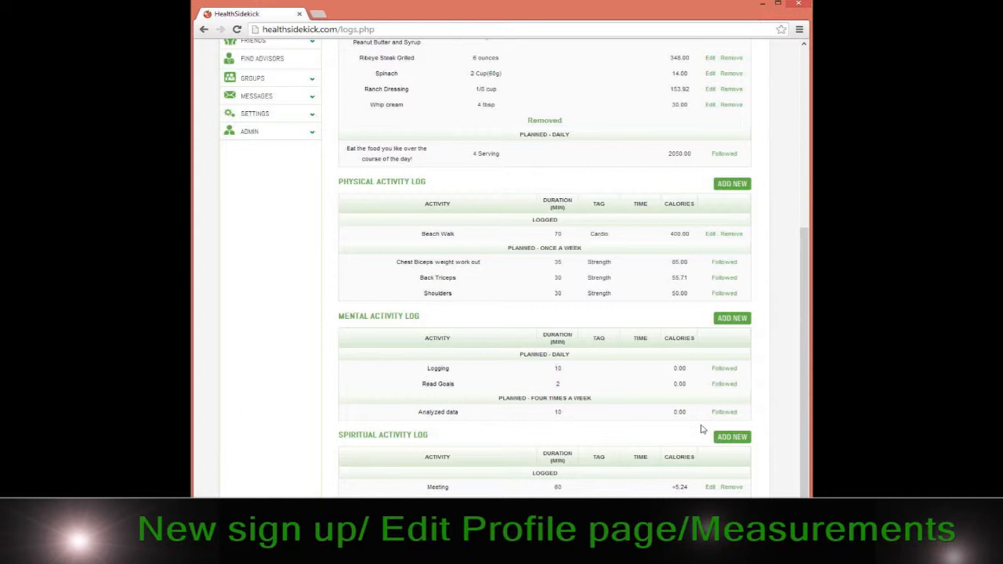
mouse_move(588, 373)
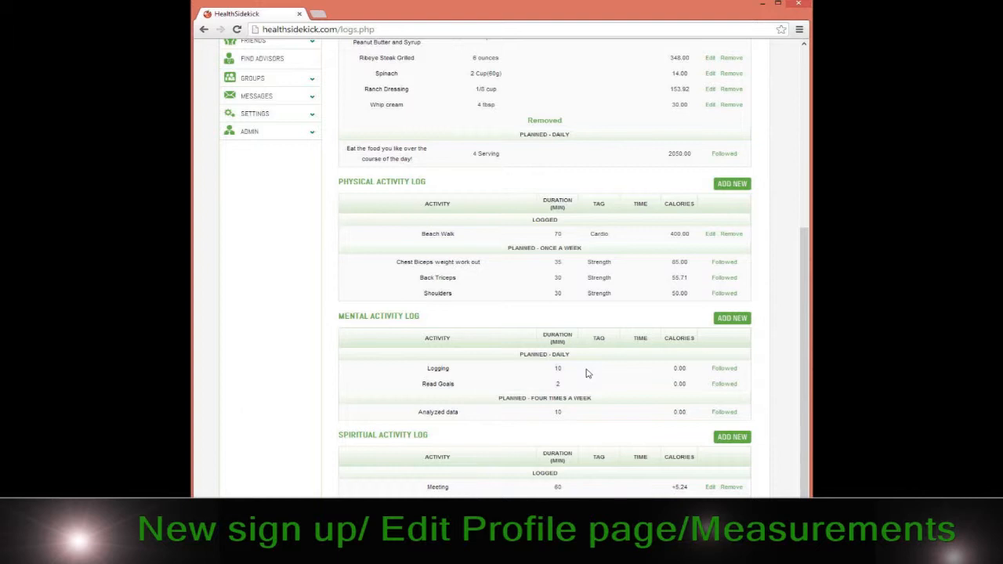
mouse_move(423, 490)
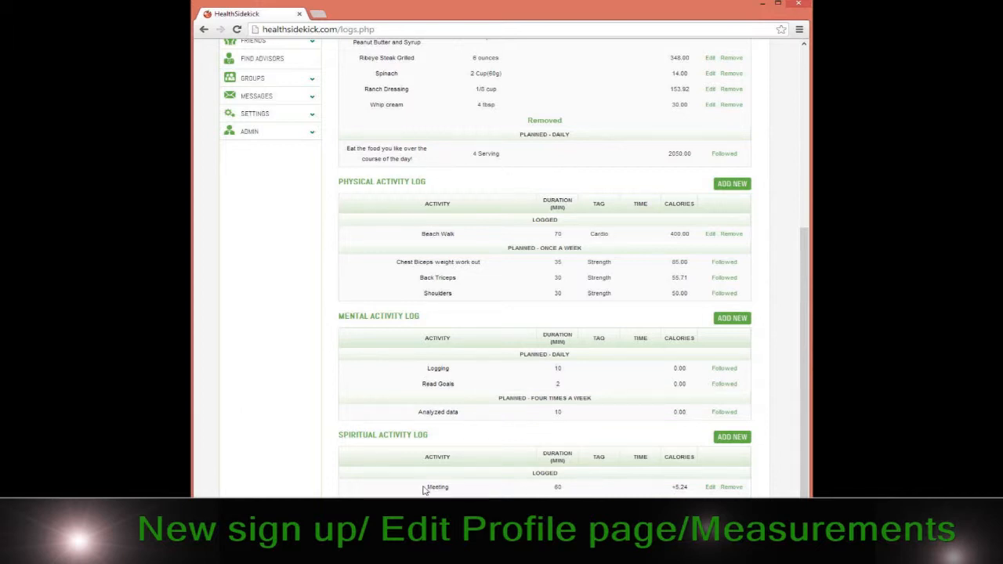
mouse_move(787, 479)
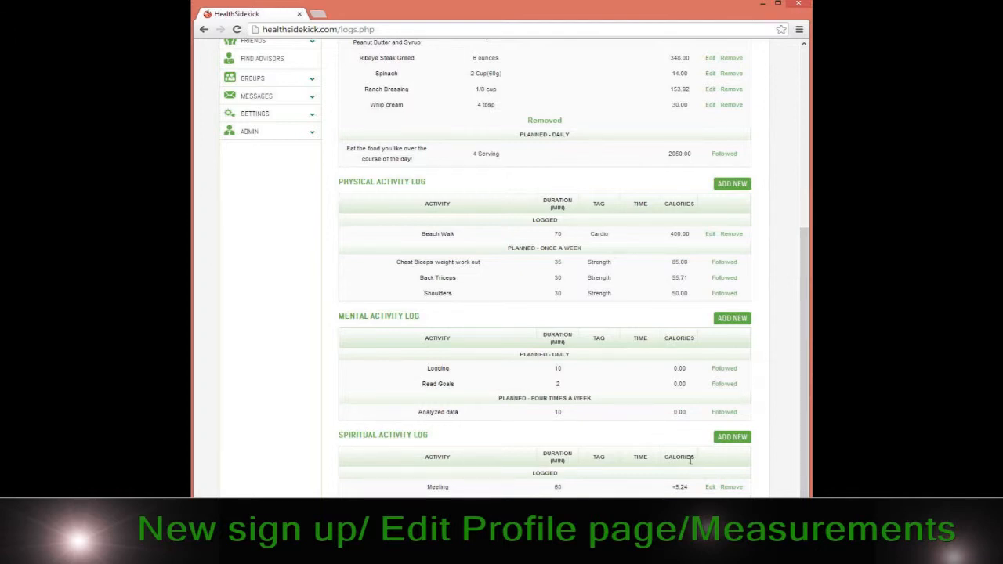
mouse_move(693, 500)
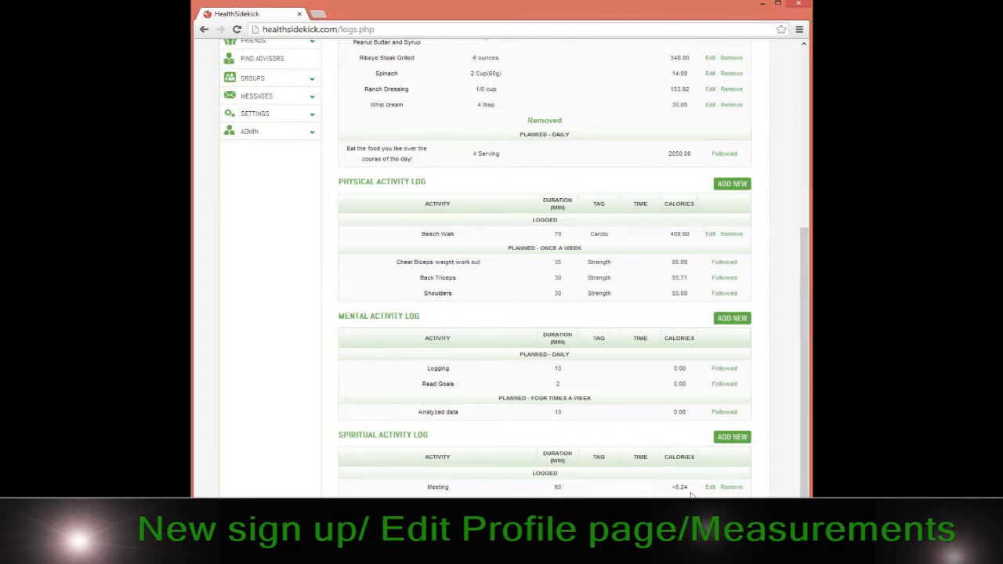
mouse_move(738, 475)
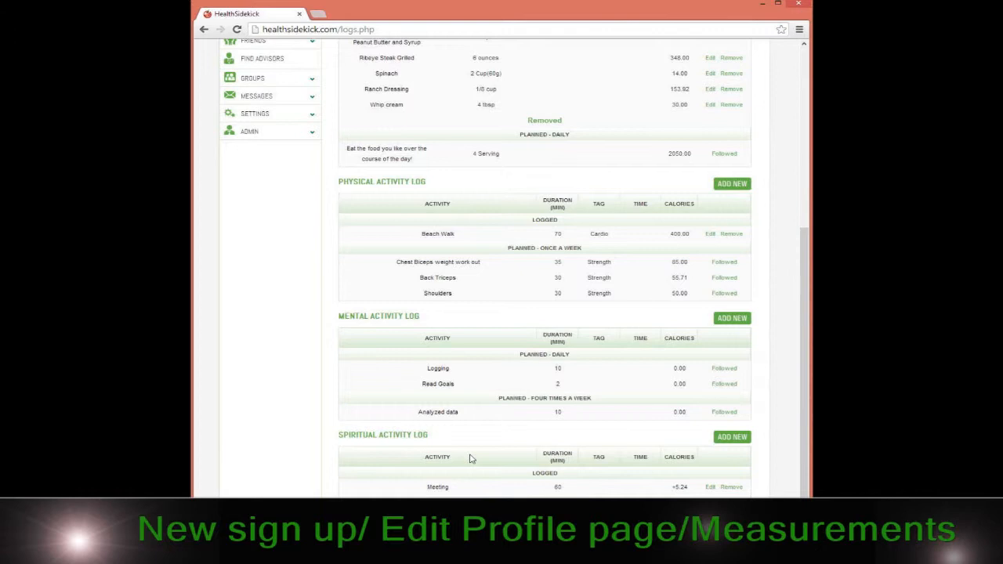
scroll("up", 3)
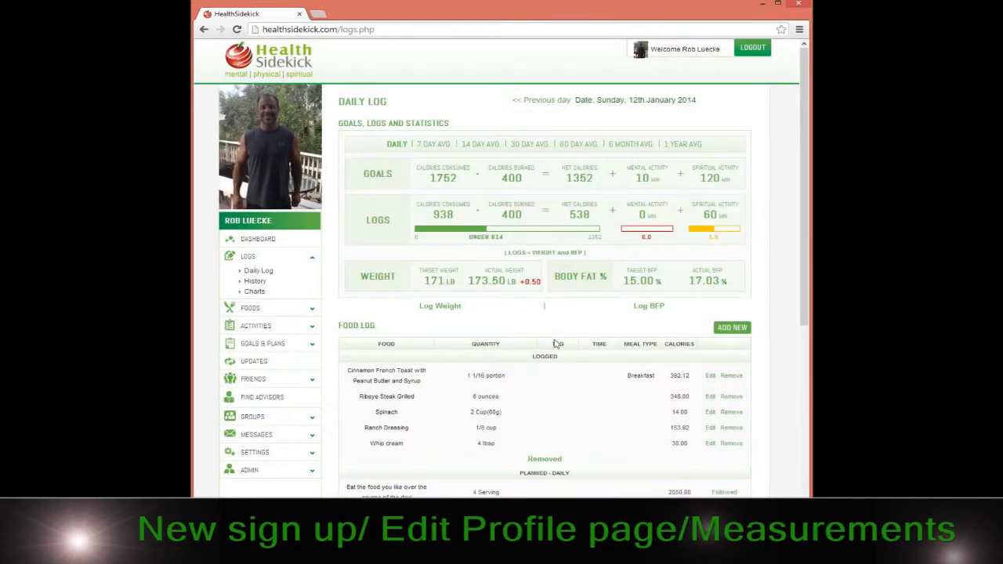
scroll("down", 3)
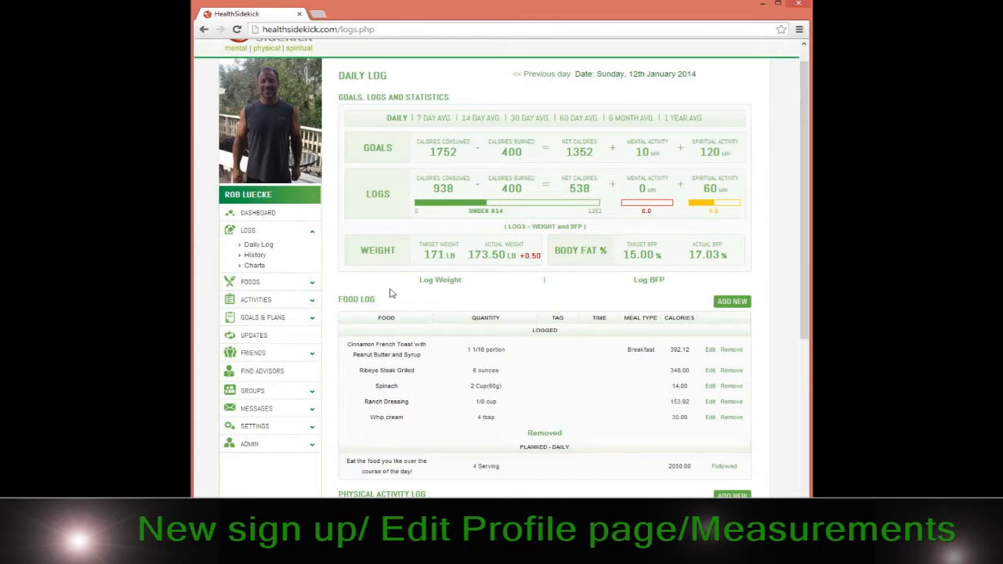
left_click(255, 255)
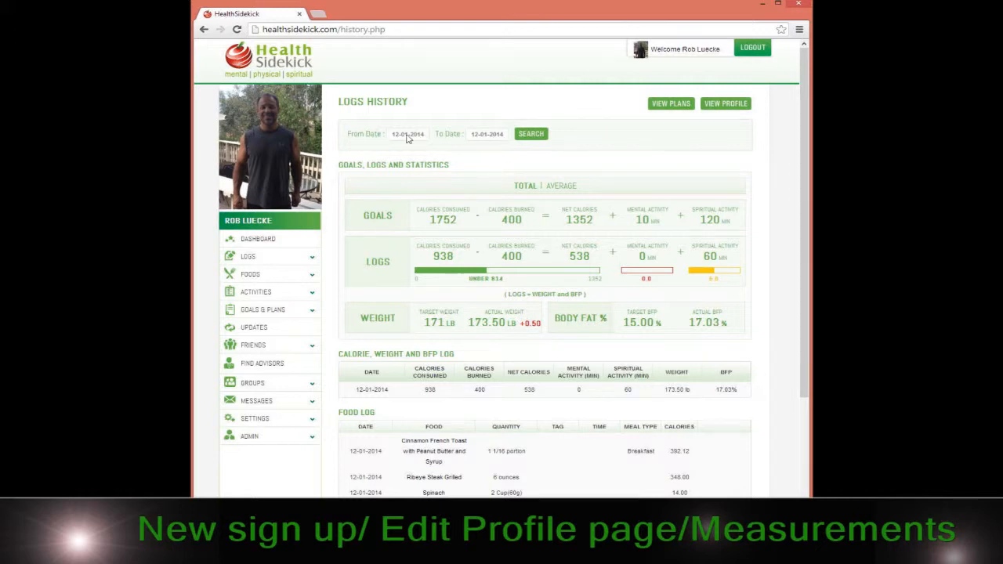
mouse_move(388, 142)
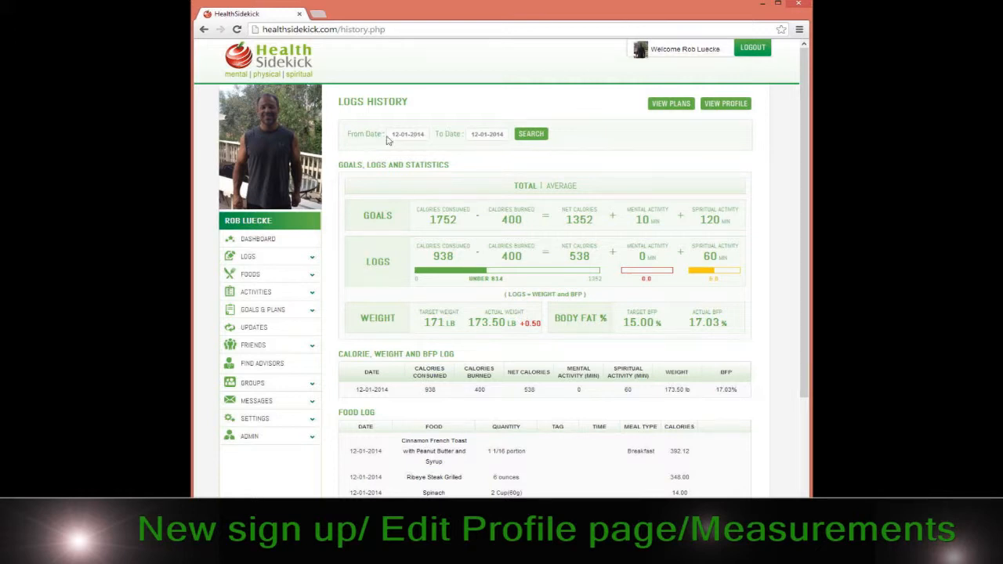
Step: Search Logs History from 08-12-2013 to 10-01-2014
left_click(408, 133)
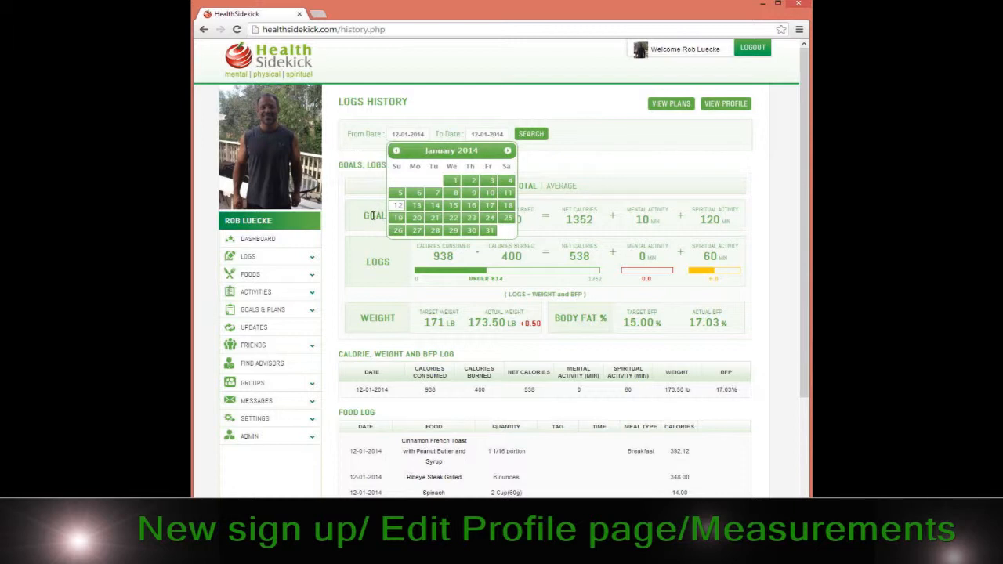
mouse_move(384, 209)
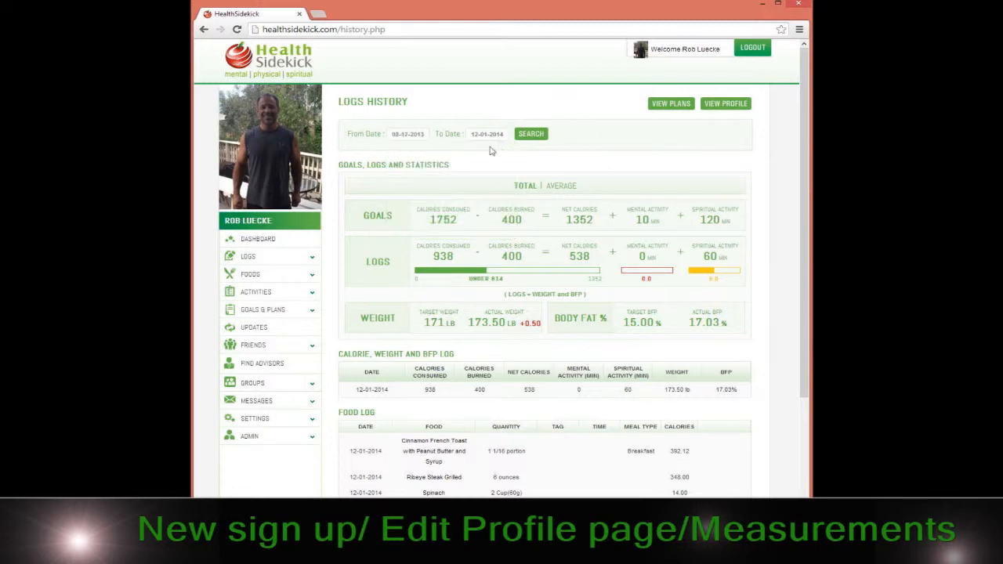
left_click(485, 133)
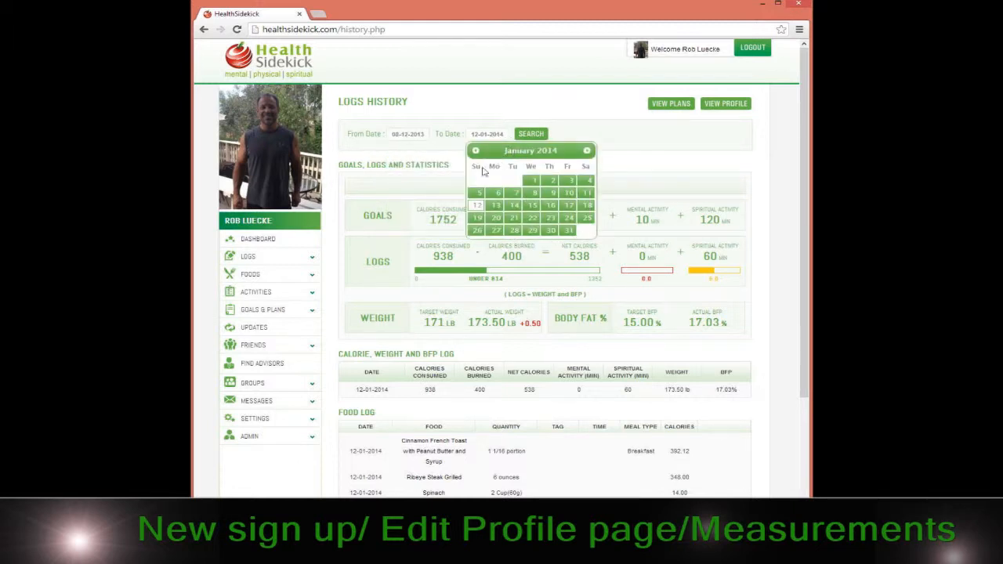
mouse_move(568, 202)
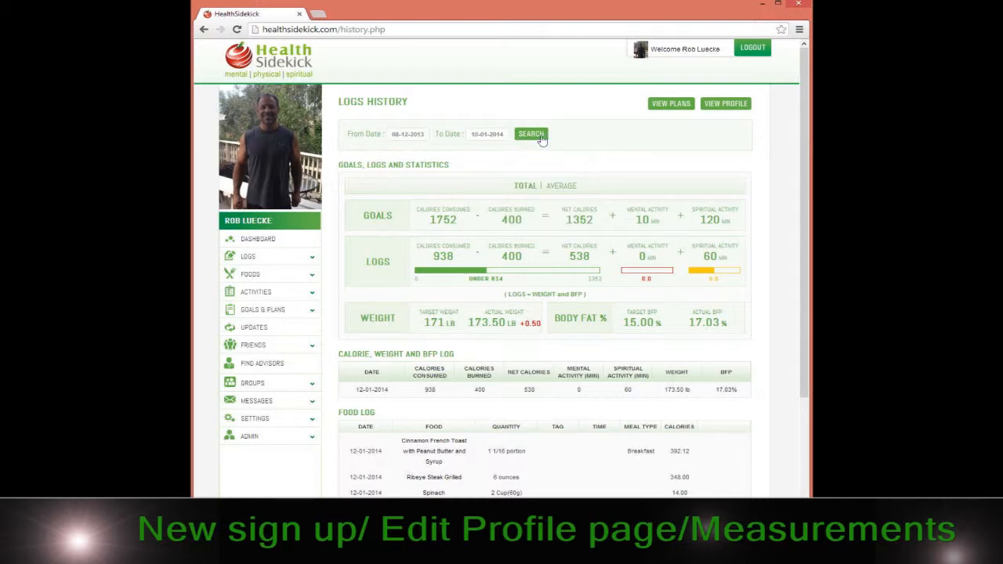
left_click(530, 133)
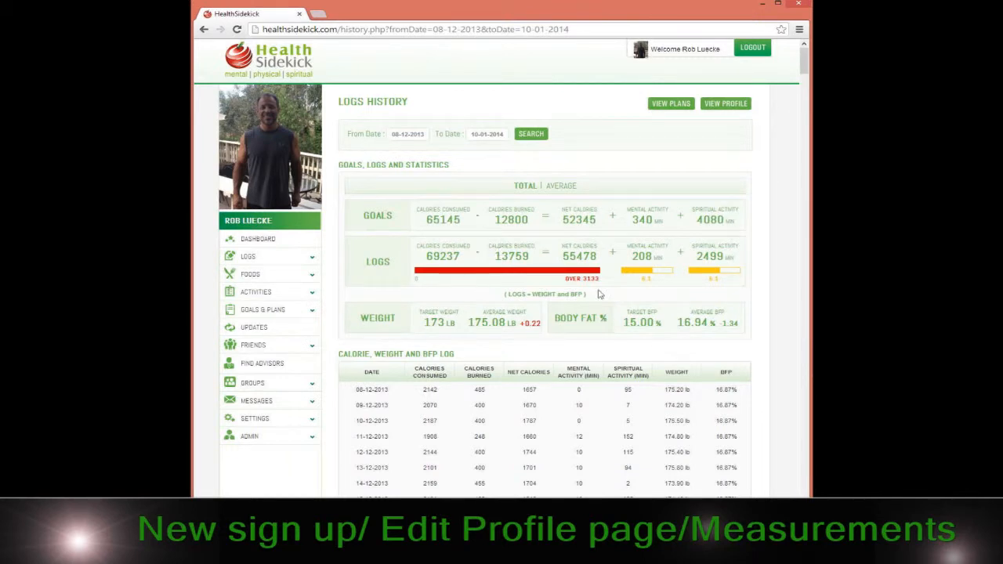
mouse_move(667, 354)
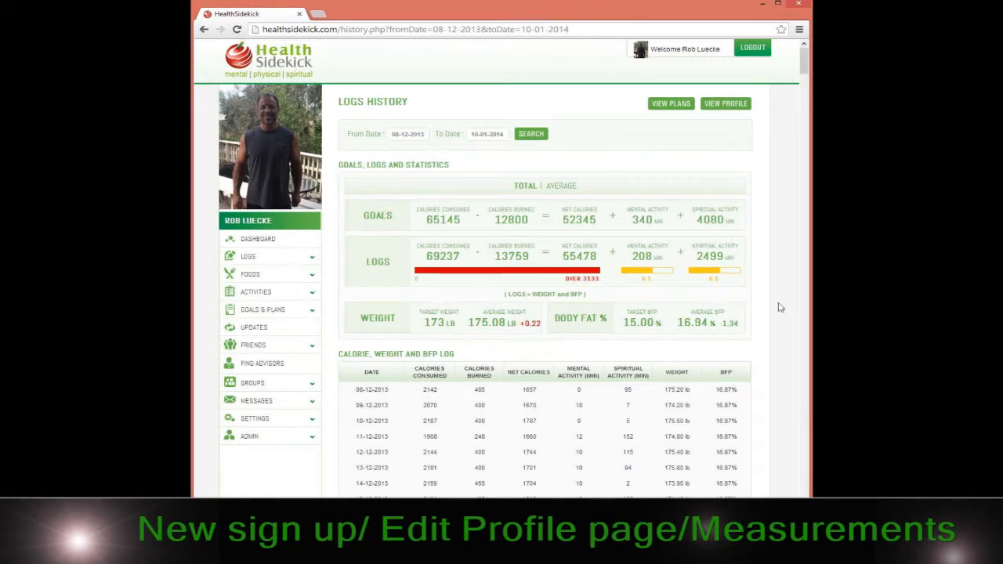
mouse_move(736, 333)
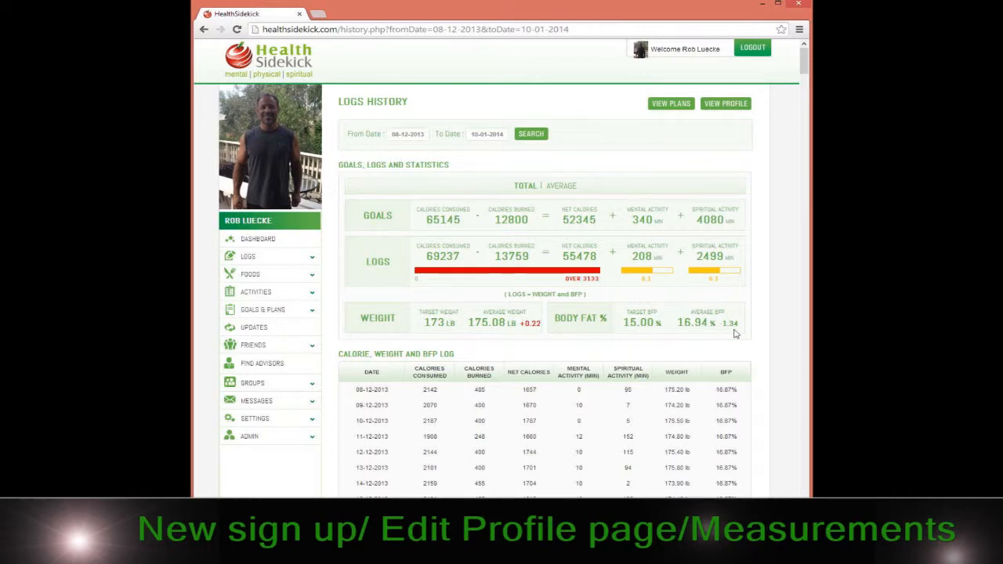
Step: Scroll down to the daily calorie log and December 2013 food entries
scroll("down", 3)
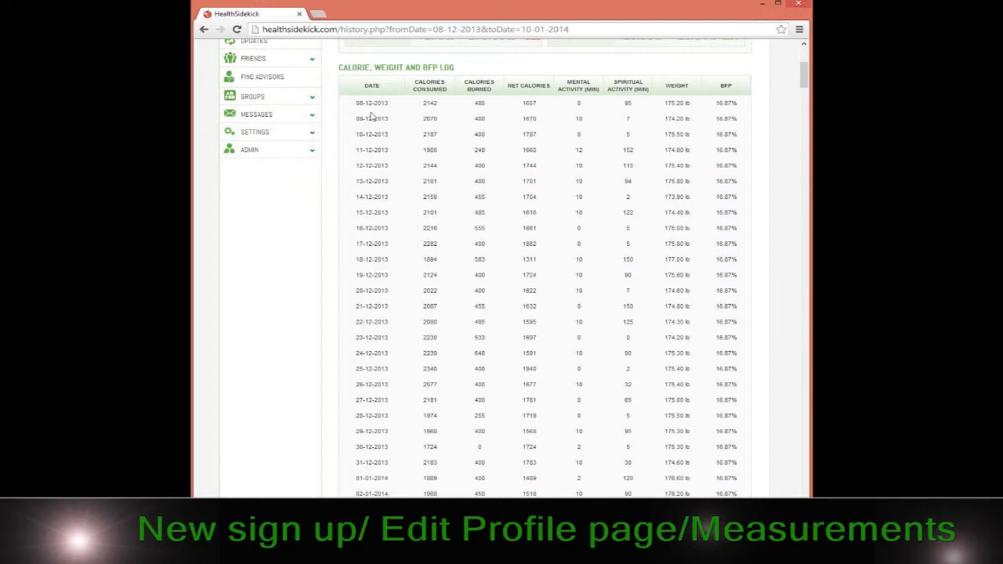
mouse_move(647, 106)
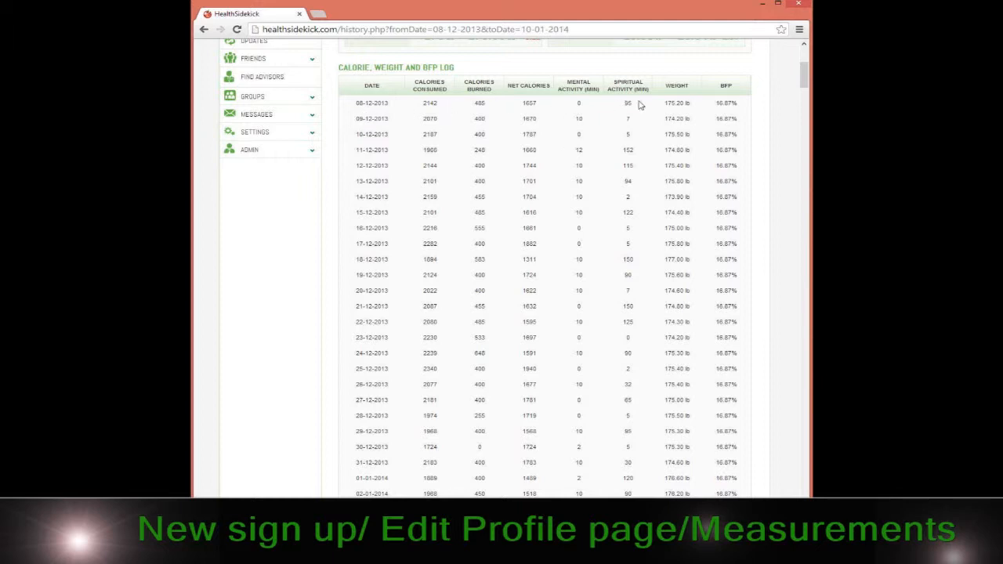
mouse_move(715, 231)
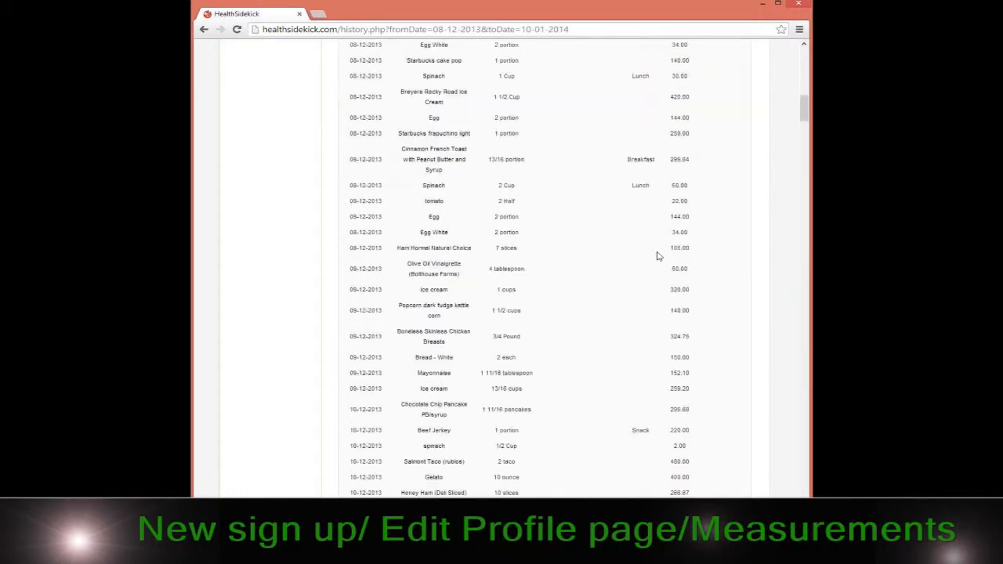
scroll("down", 3)
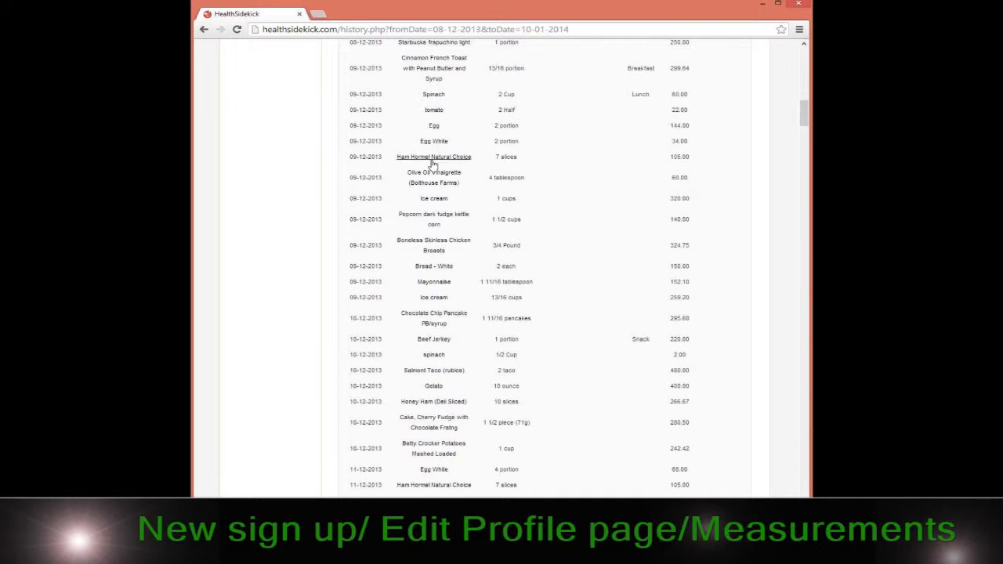
left_click(434, 157)
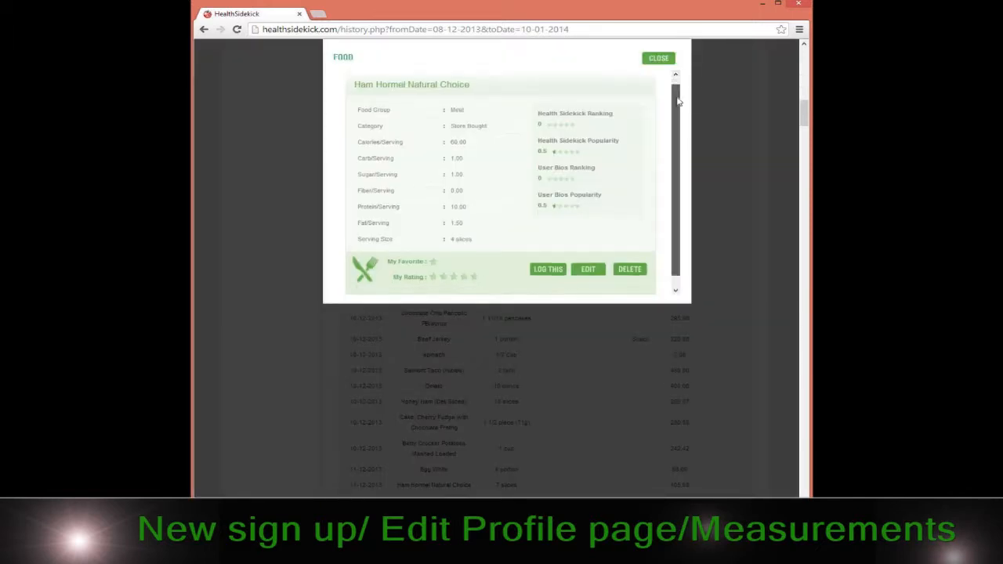
left_click(658, 58)
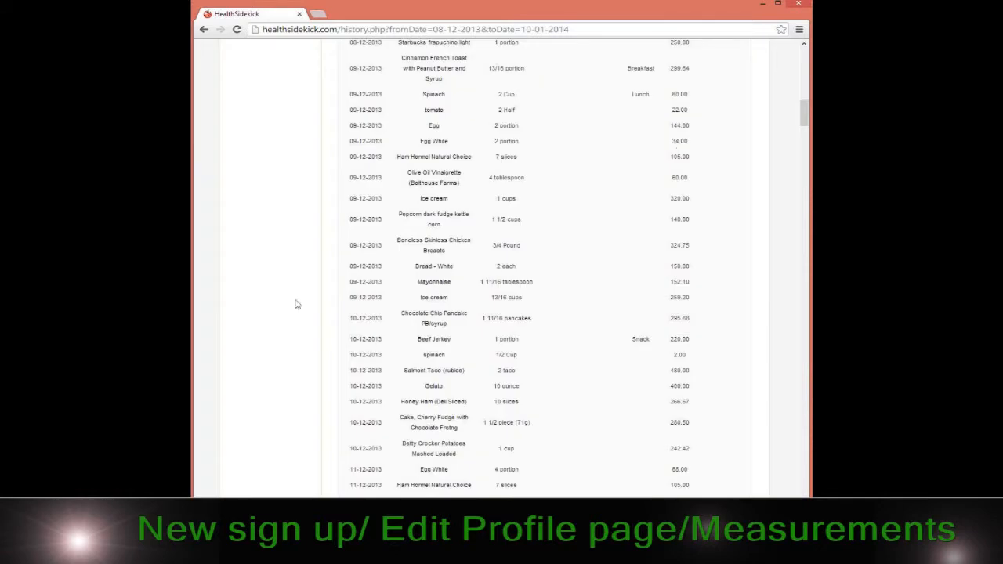
scroll("down", 3)
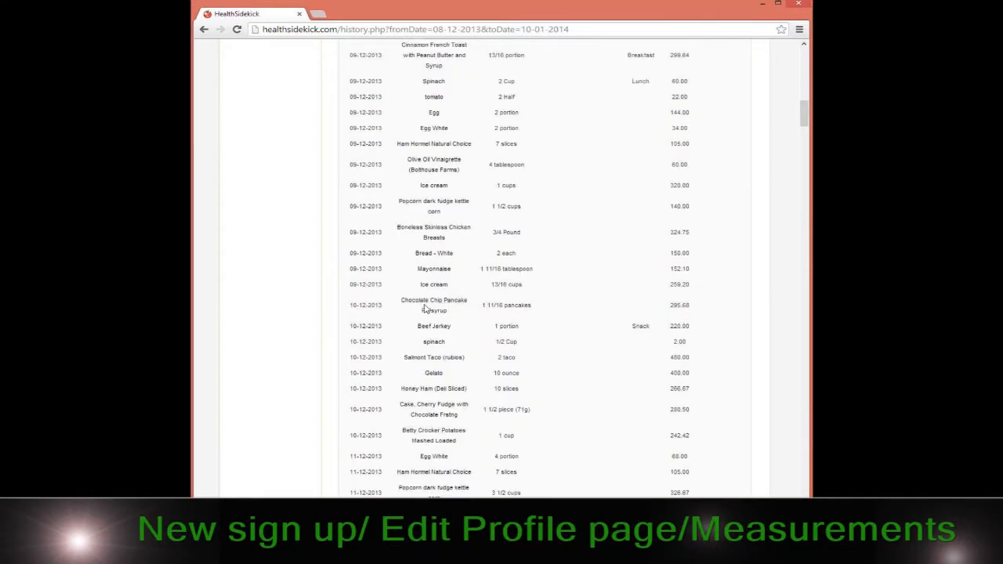
left_click(433, 305)
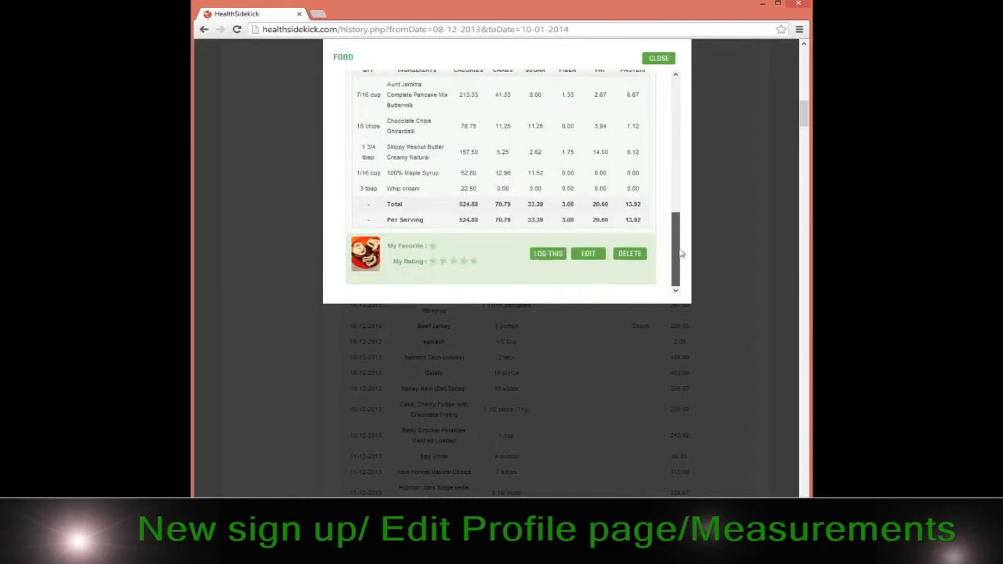
left_click(658, 58)
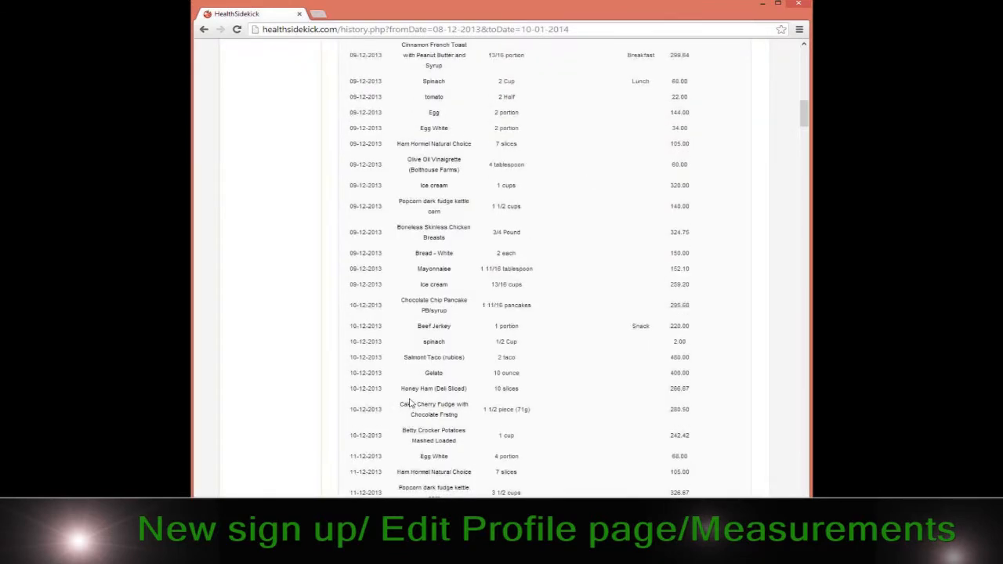
scroll("down", 3)
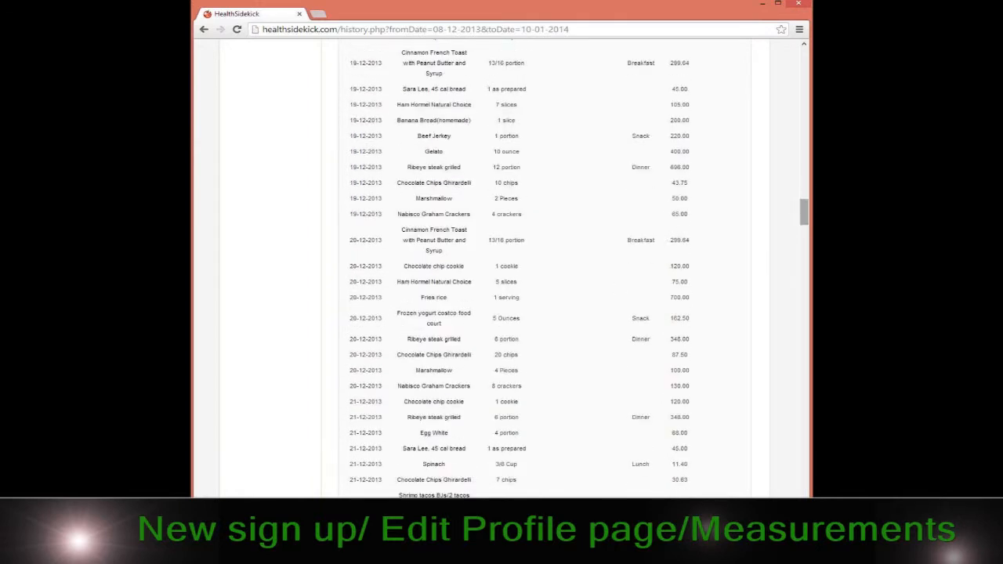
scroll("down", 3)
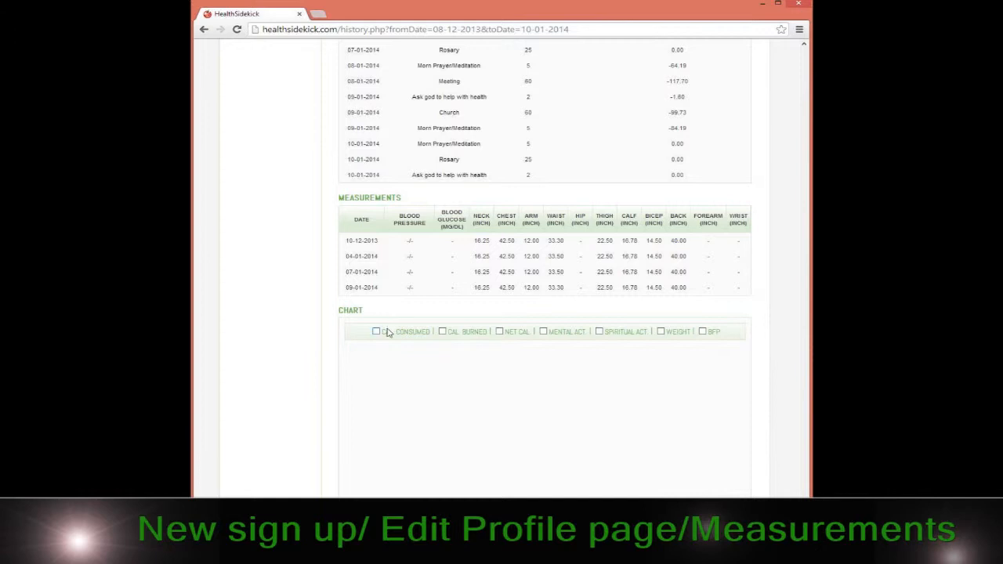
mouse_move(428, 275)
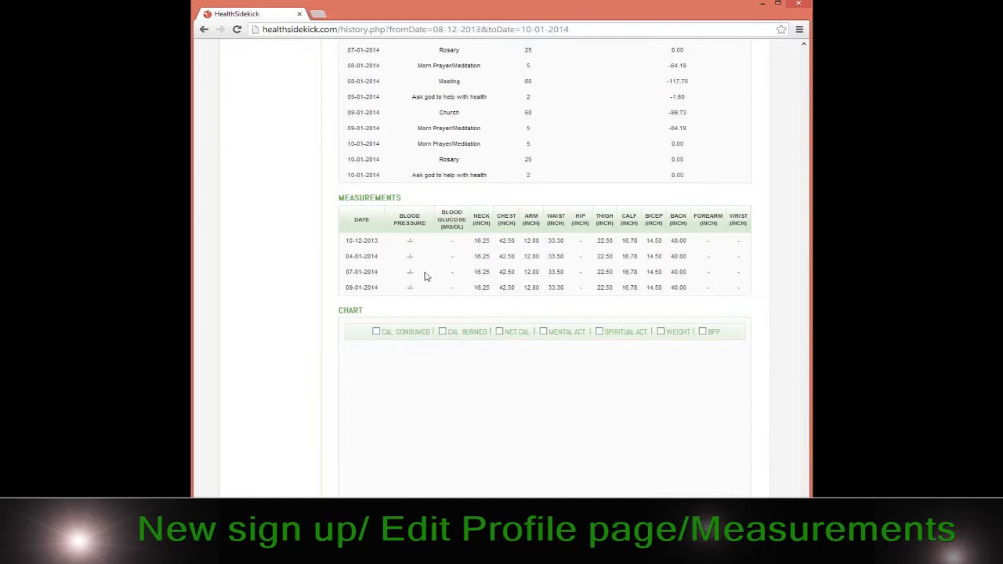
mouse_move(532, 239)
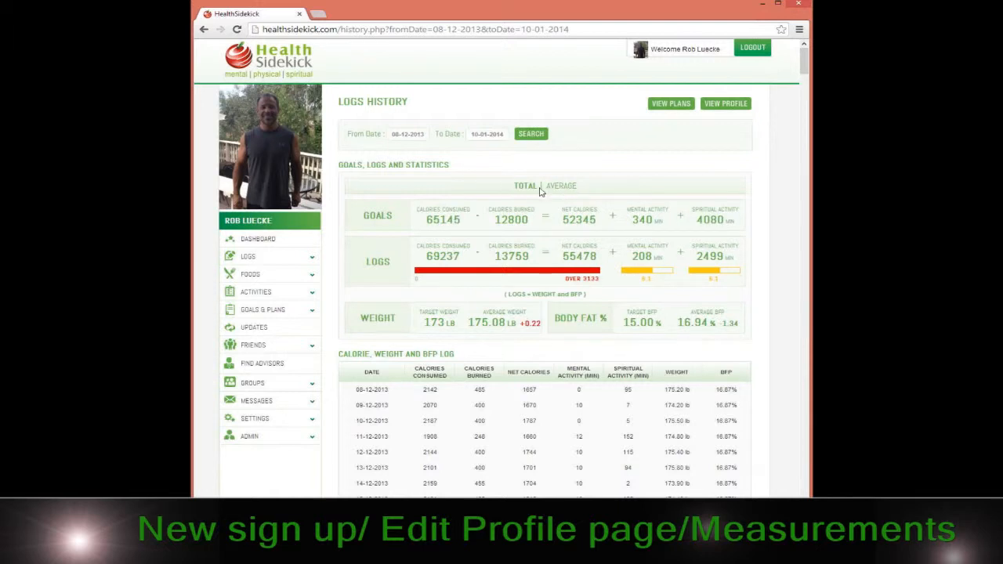
Step: Switch the statistics header to AVERAGE, showing daily averages like 1916 calories consumed
left_click(563, 186)
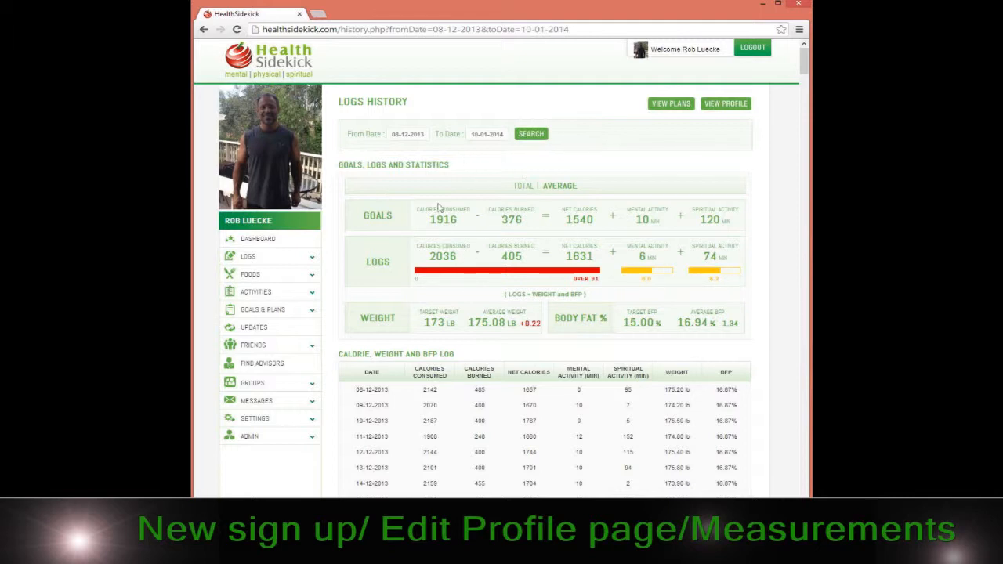
mouse_move(412, 228)
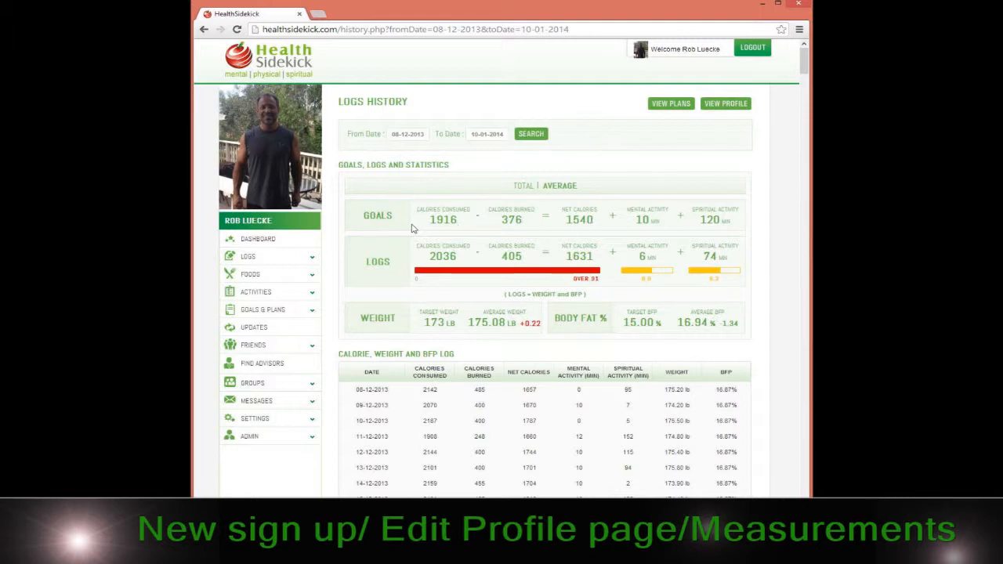
mouse_move(697, 274)
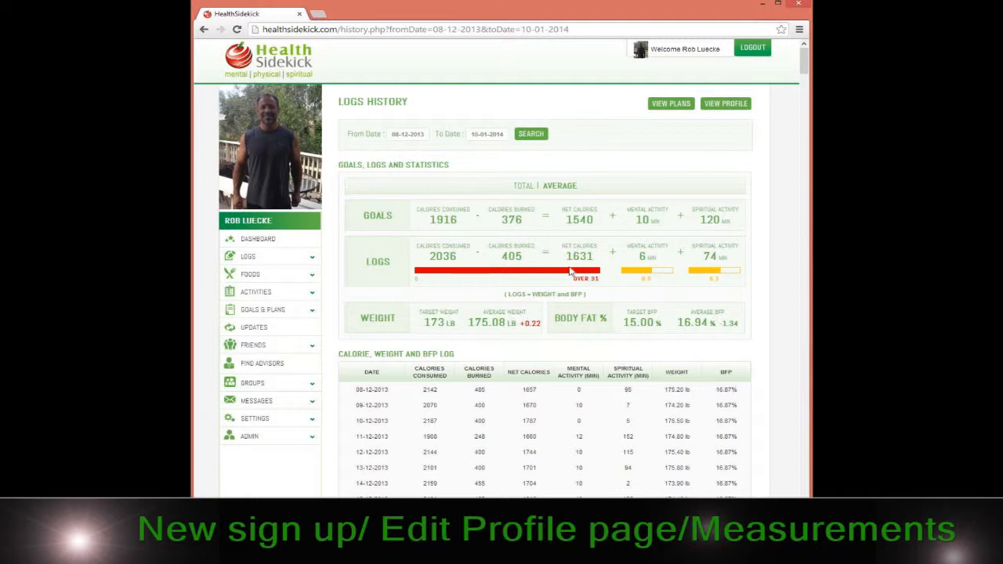
mouse_move(779, 221)
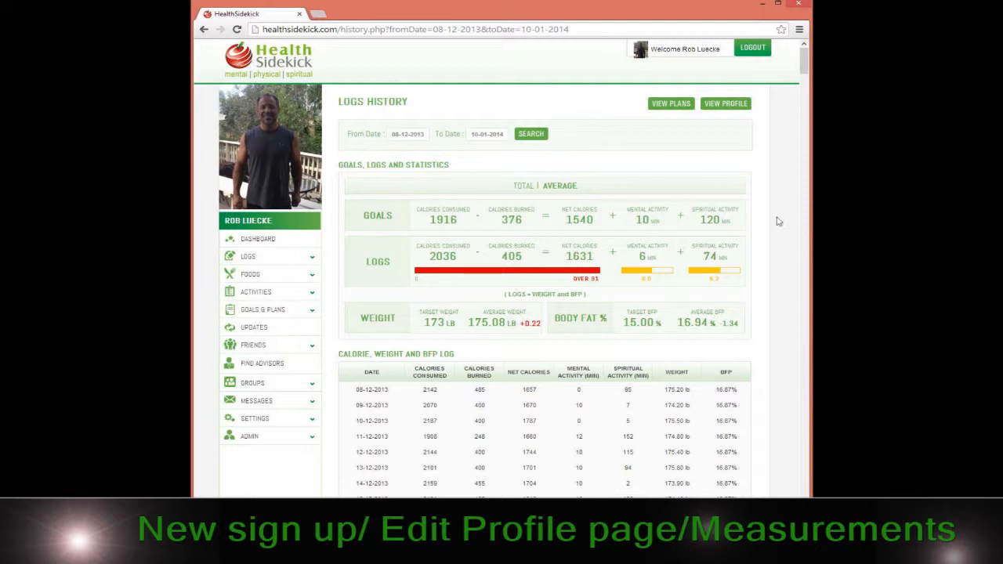
mouse_move(479, 232)
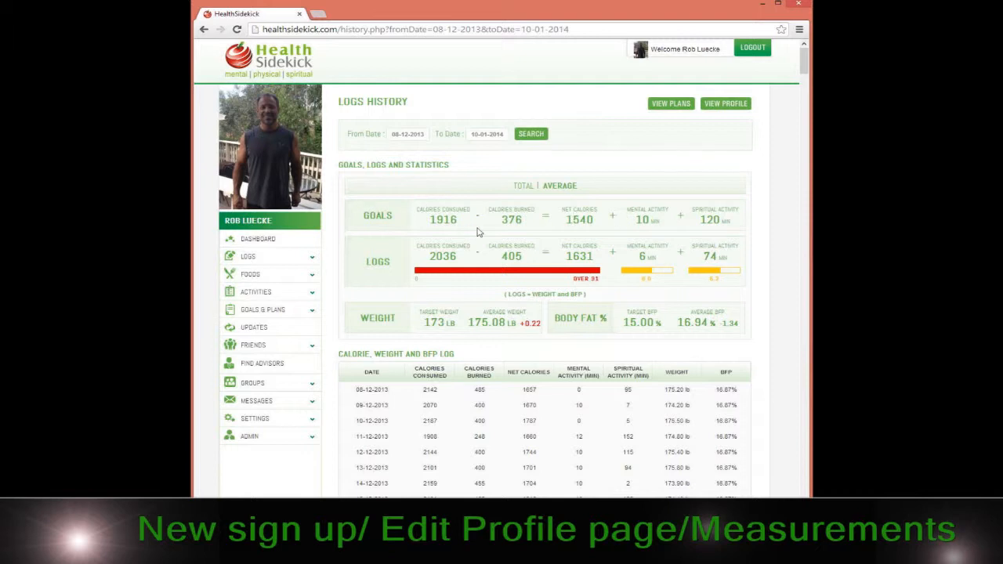
mouse_move(265, 260)
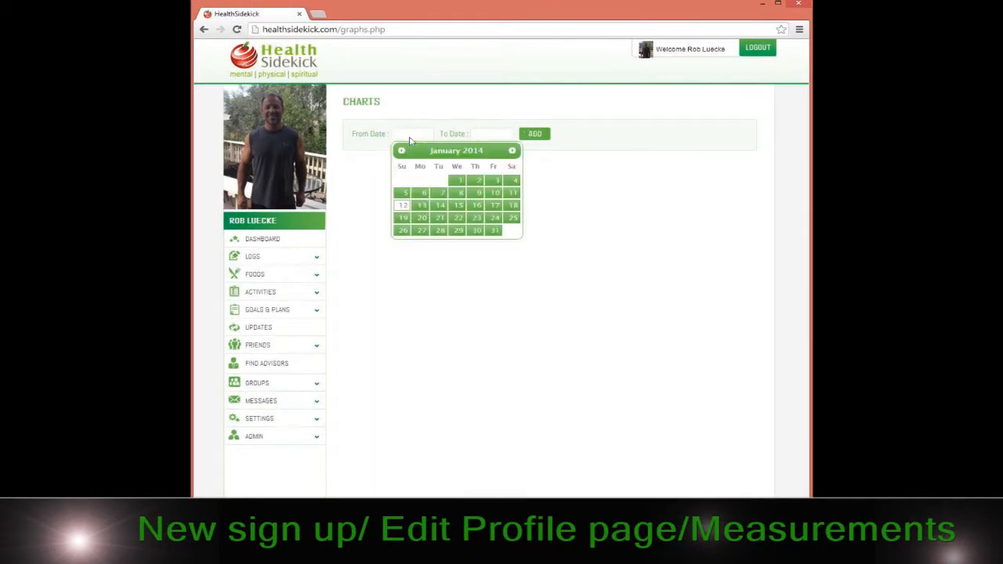
Step: Set the chart range to 02-12-2013 through 02-01-2014 and plot CAL. CONSUMED
left_click(401, 150)
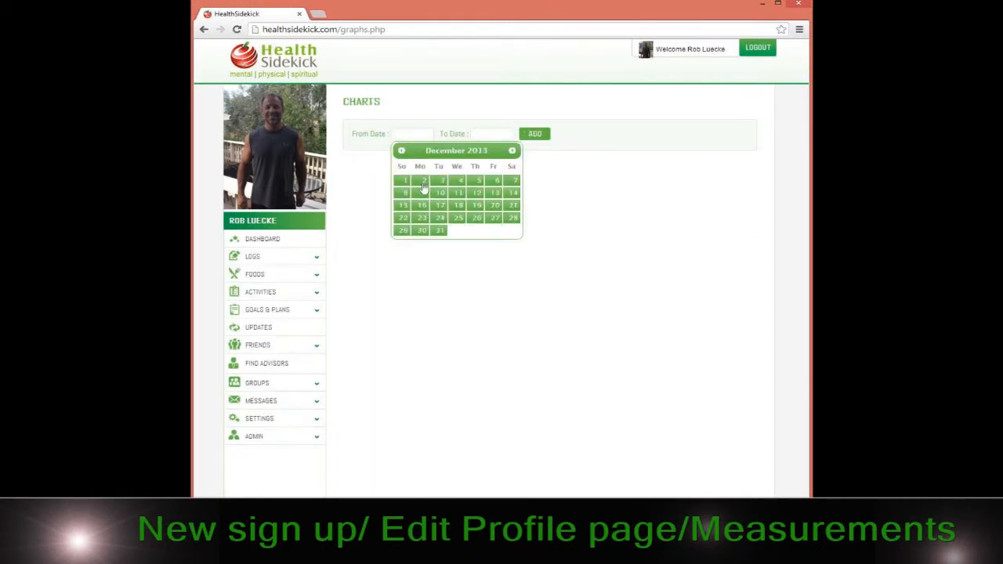
left_click(422, 181)
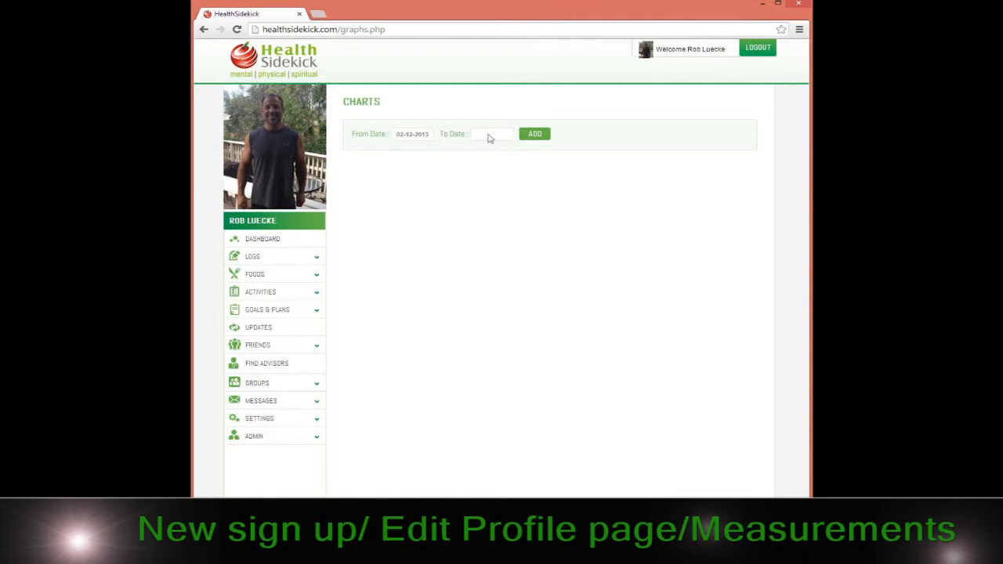
left_click(491, 133)
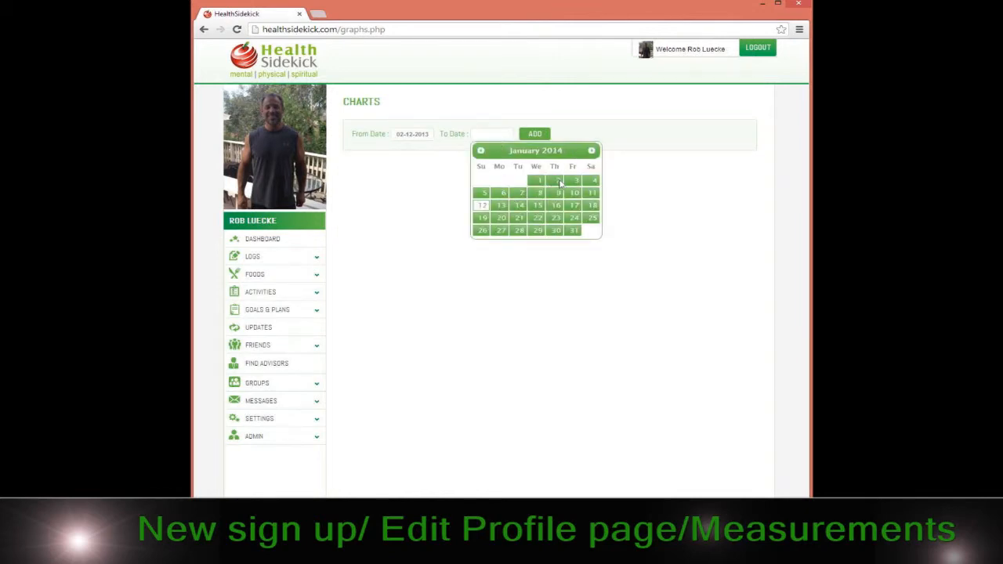
left_click(537, 180)
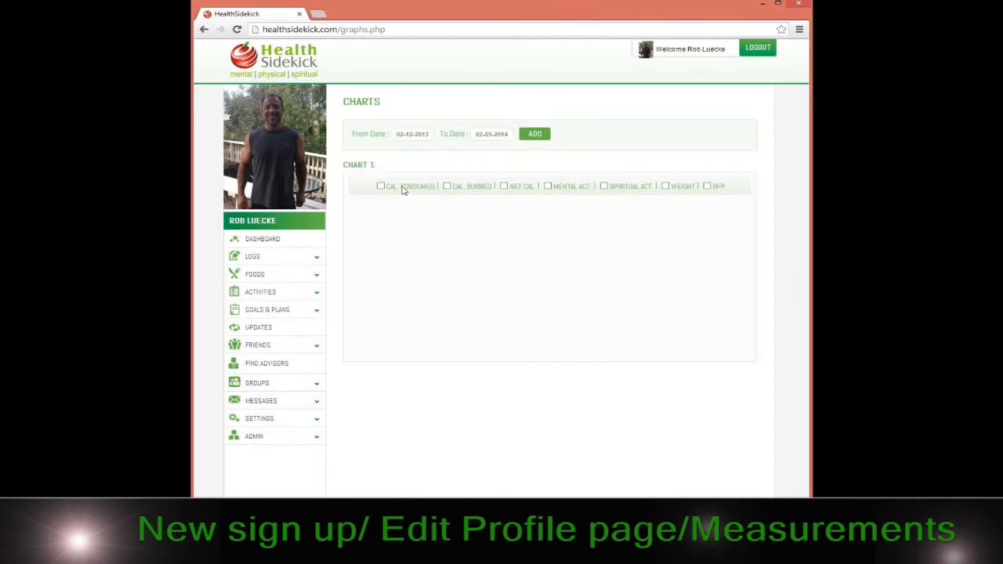
left_click(380, 186)
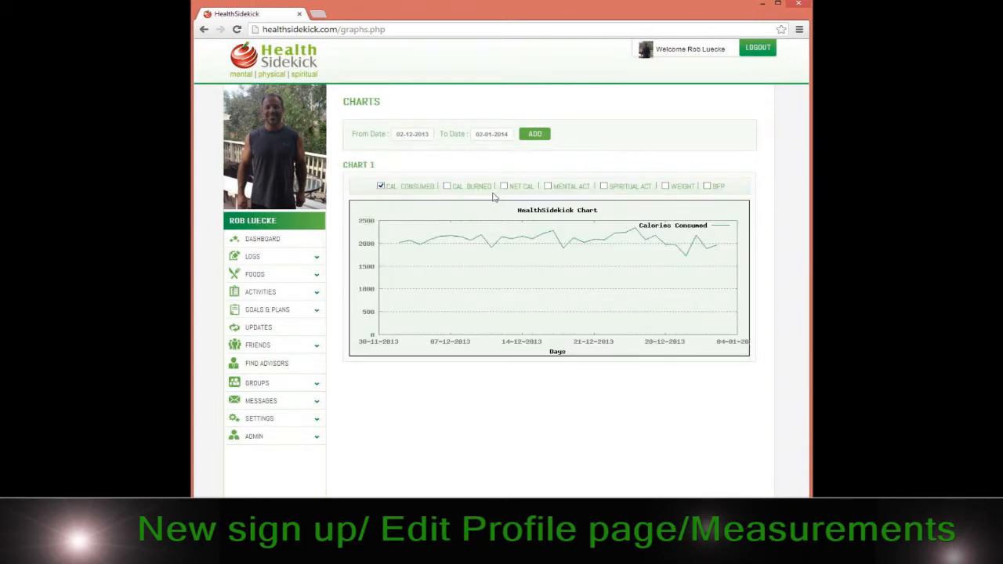
mouse_move(446, 194)
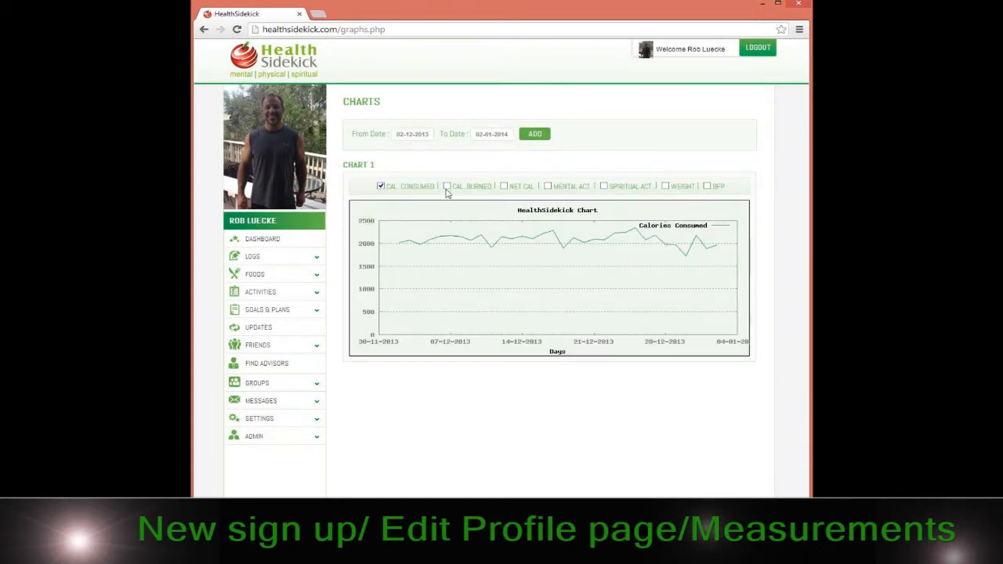
mouse_move(410, 411)
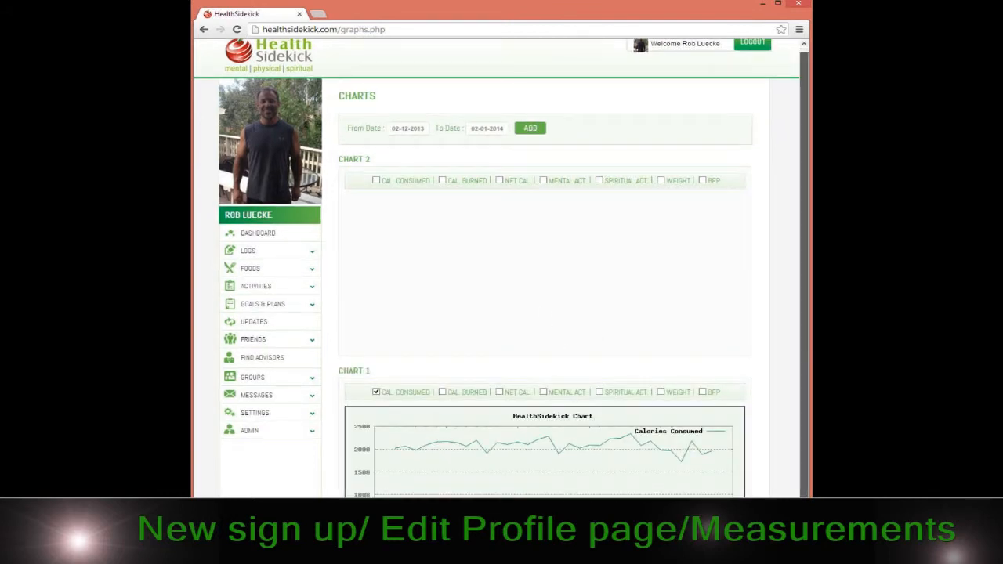
Step: Tick CAL. BURNED on Chart 2 for the same date range
scroll("down", 3)
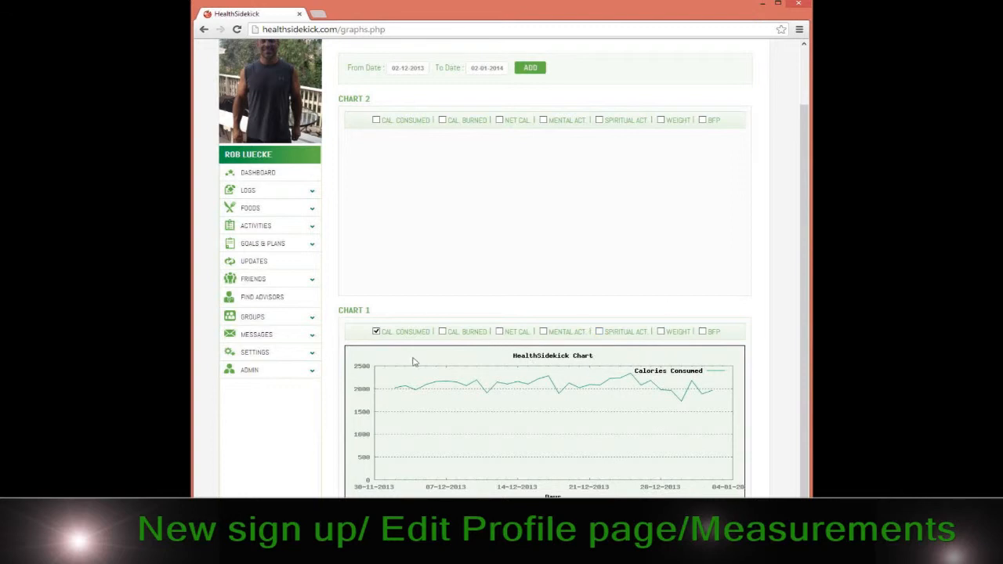
mouse_move(546, 134)
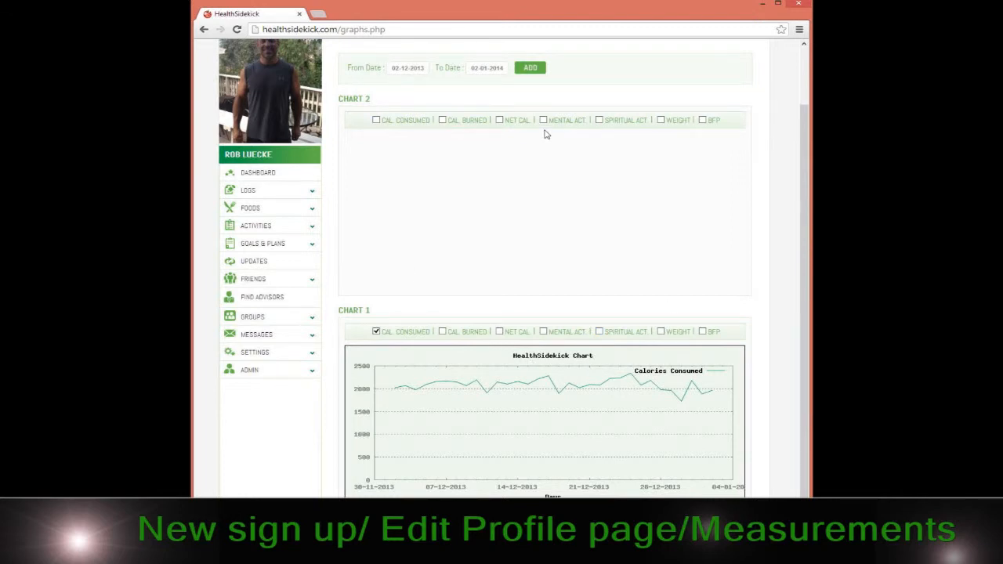
mouse_move(537, 493)
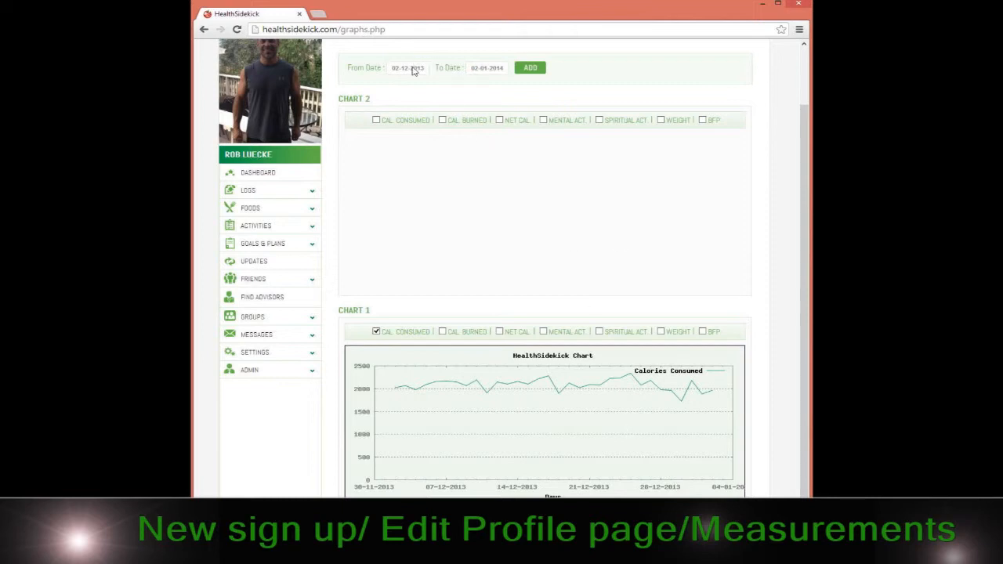
mouse_move(435, 114)
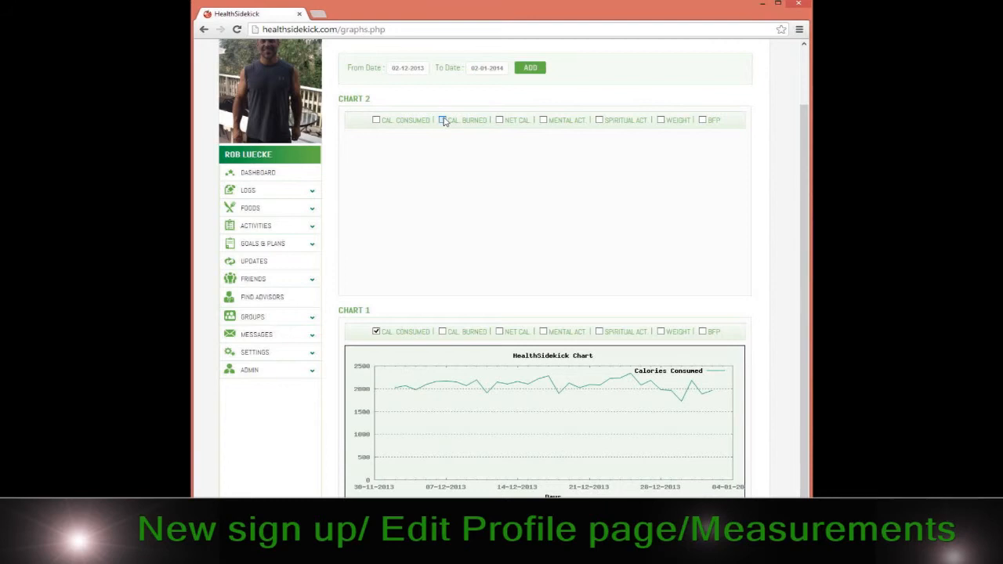
left_click(440, 120)
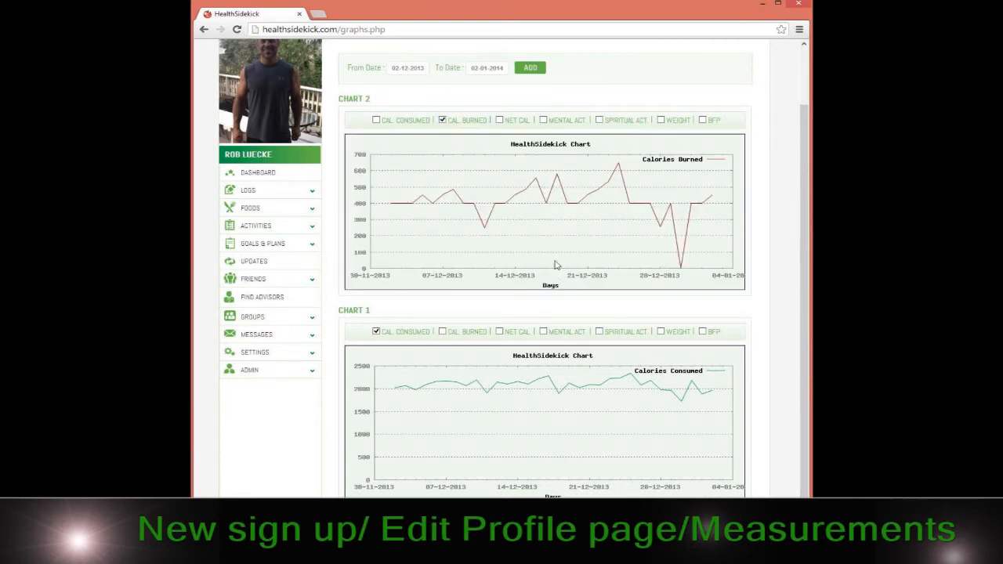
mouse_move(544, 194)
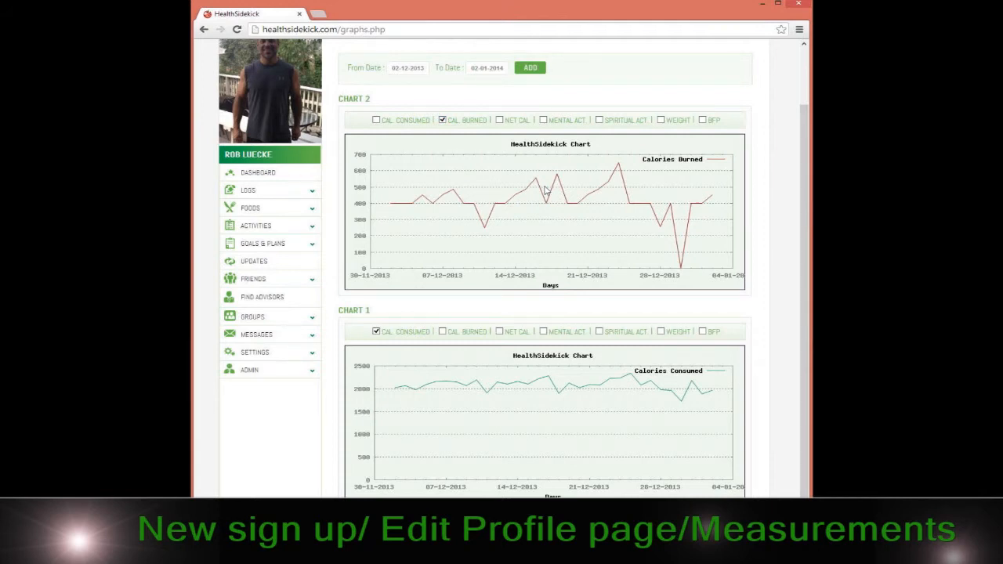
mouse_move(249, 193)
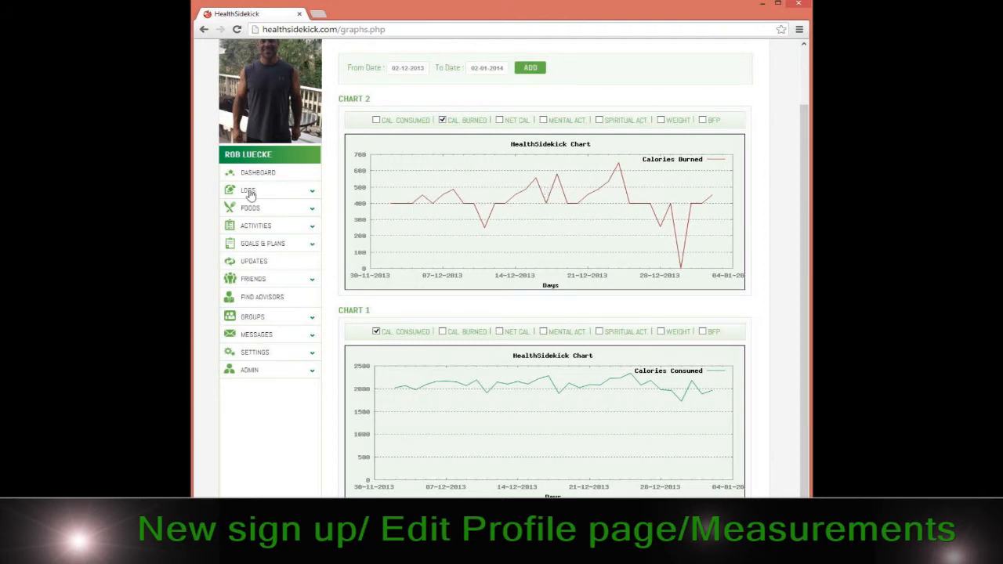